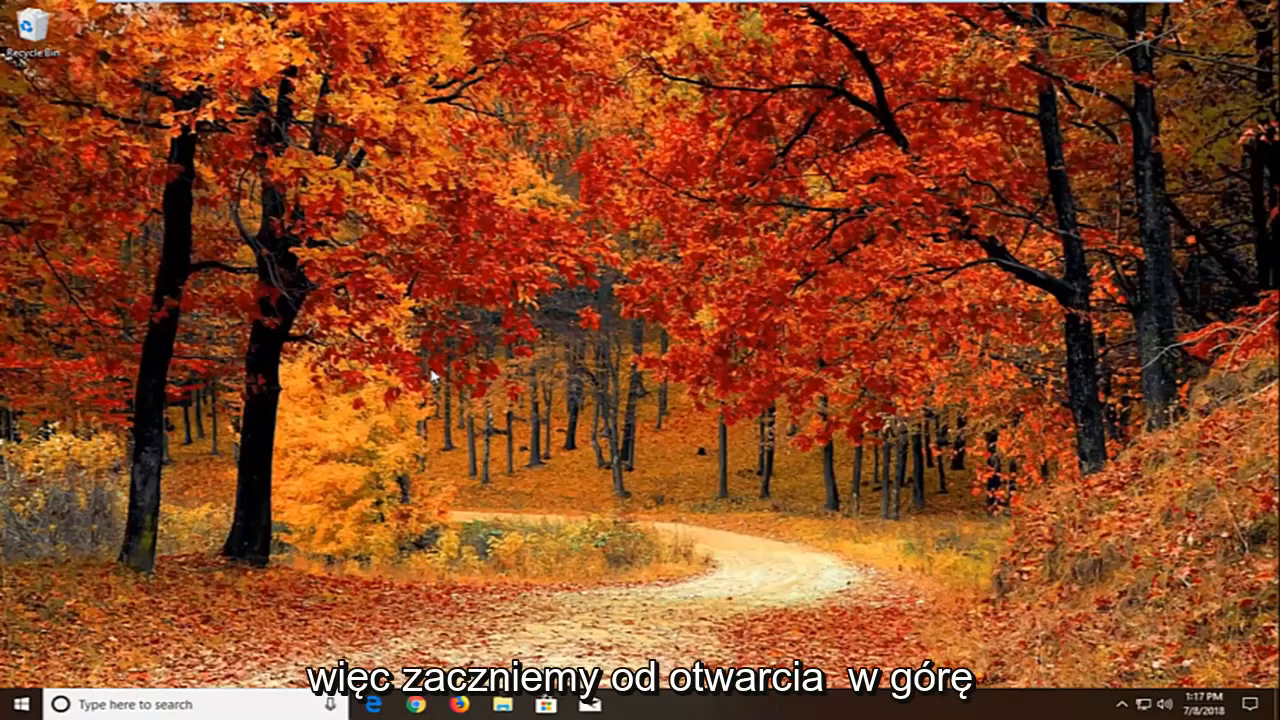
Open the Start menu to search for the Services console.
left_click(15, 703)
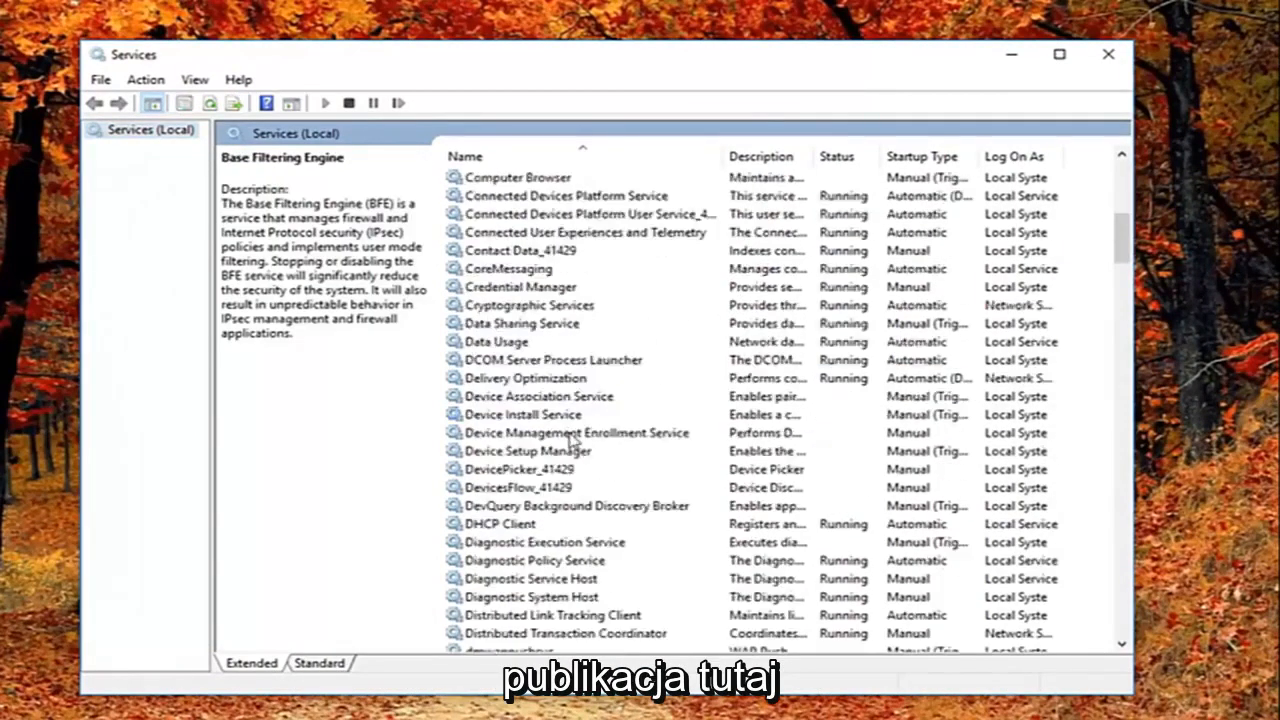
Set Function Discovery Resource Publication to Automatic (Delayed Start) and close Services.
scroll("down", 3)
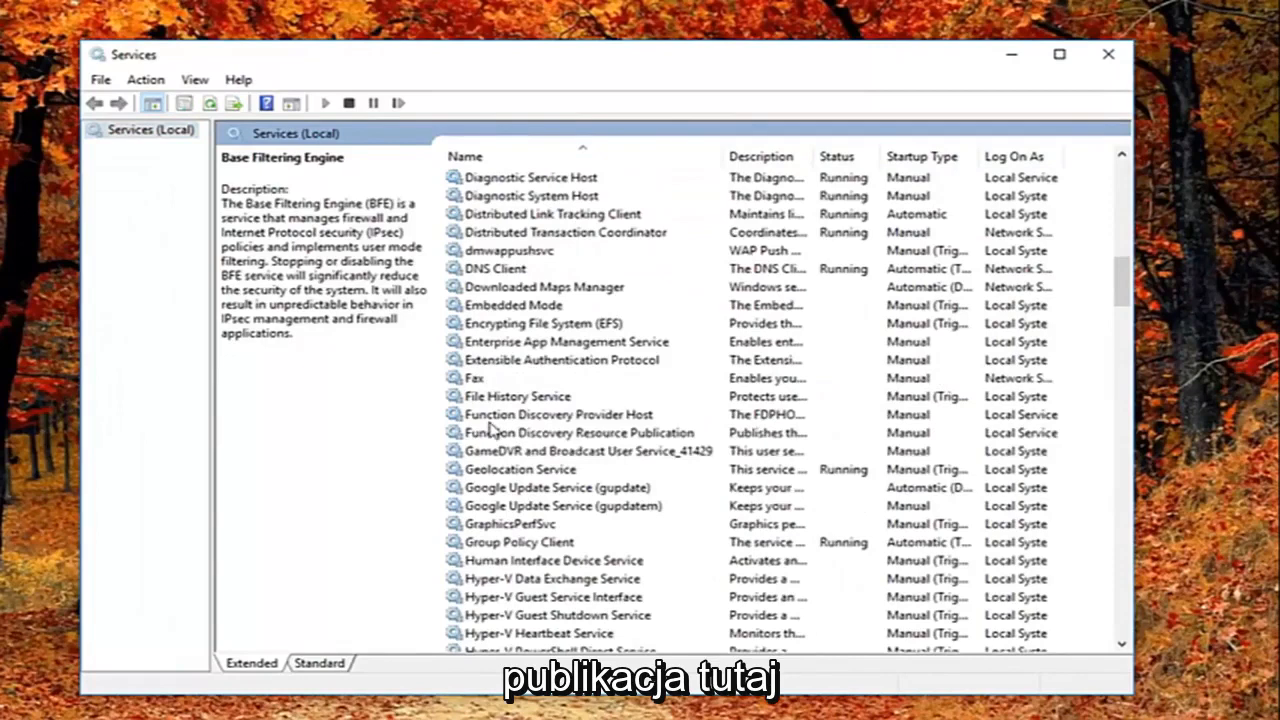
left_click(580, 432)
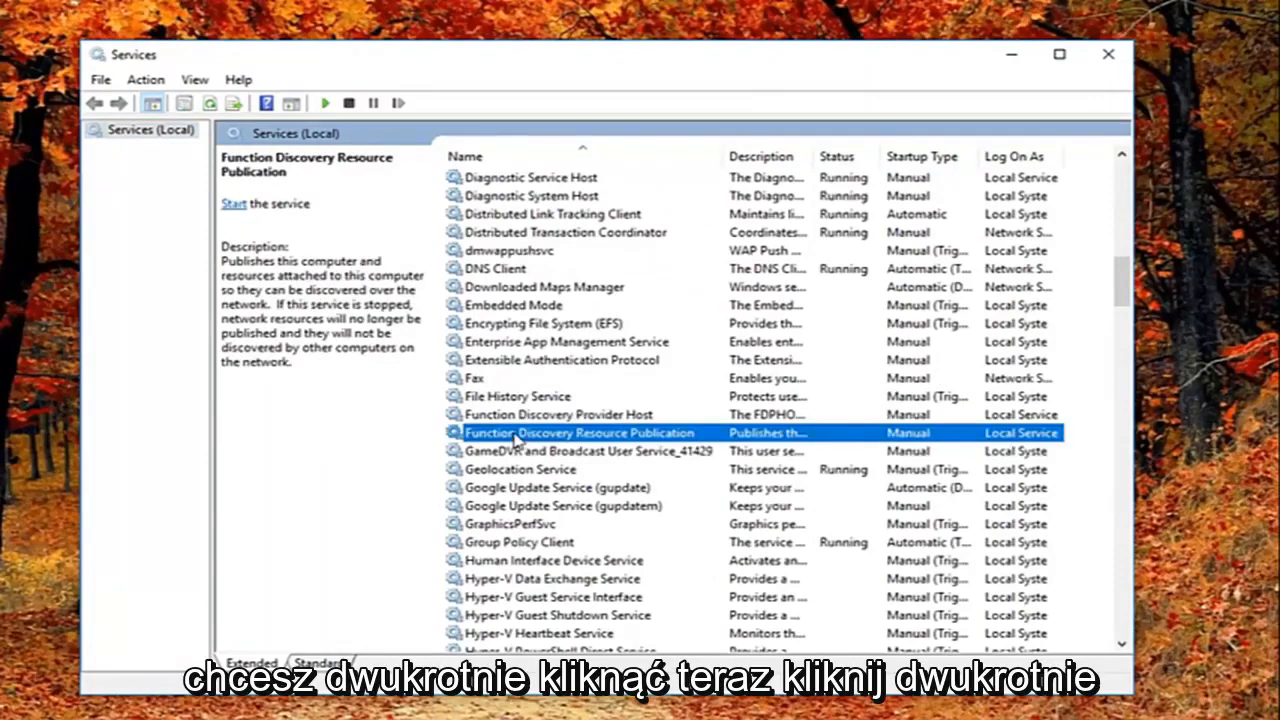
double_click(580, 432)
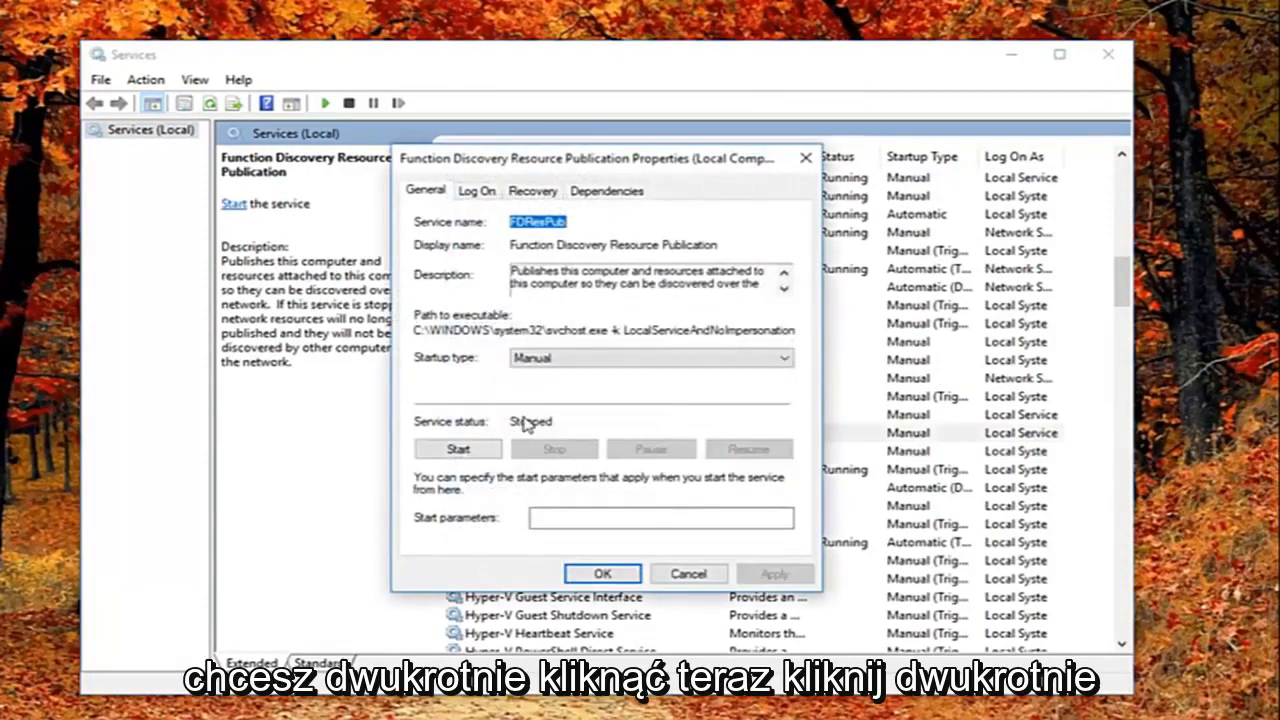
mouse_move(605, 170)
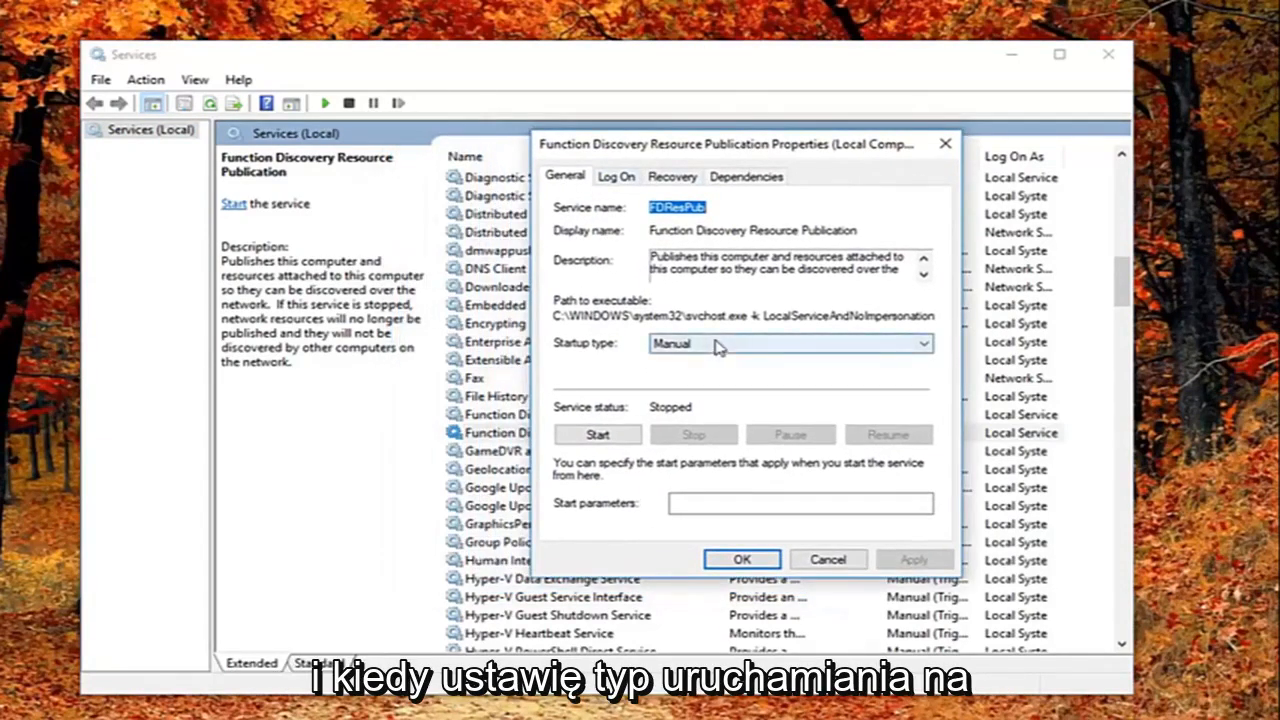
left_click(789, 343)
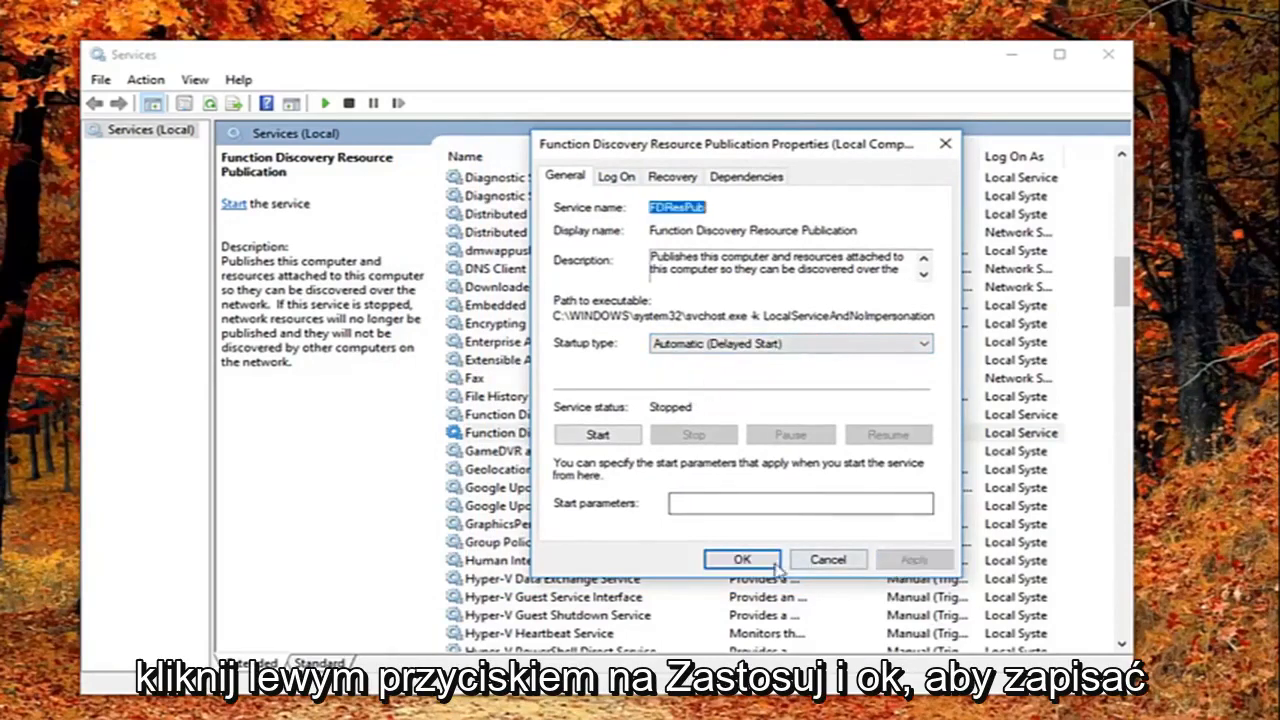
left_click(741, 559)
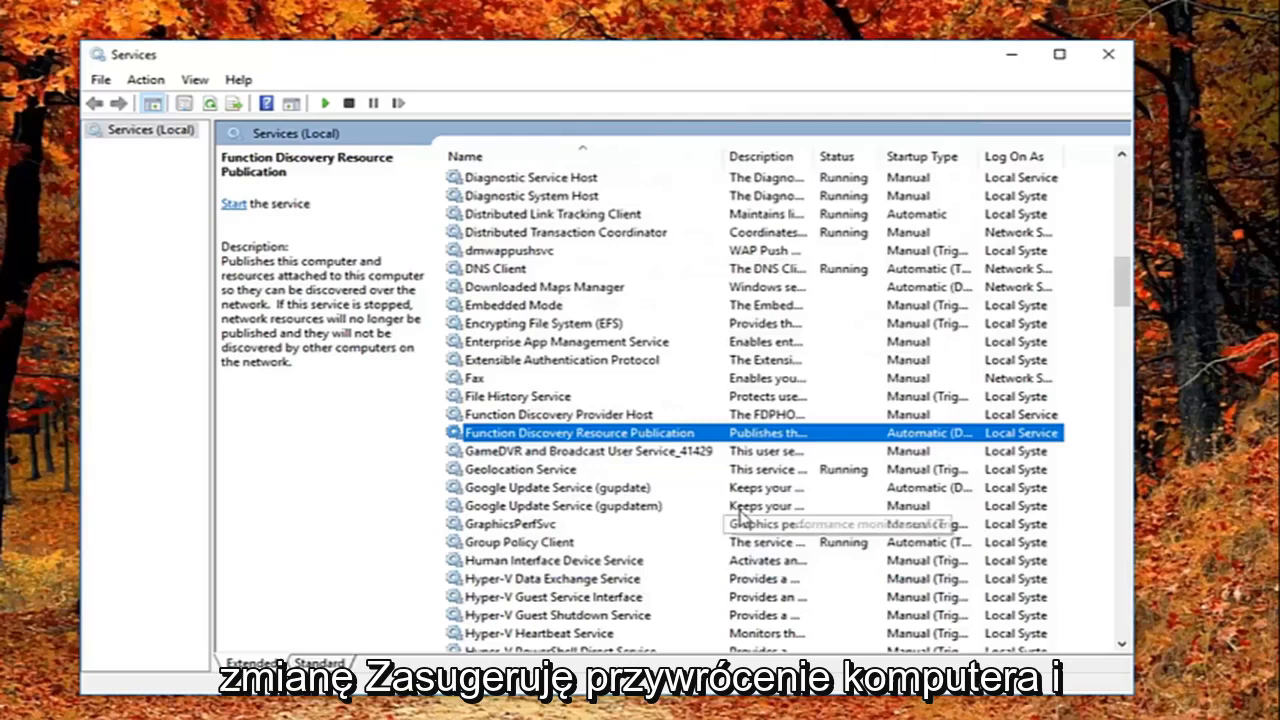
mouse_move(765, 505)
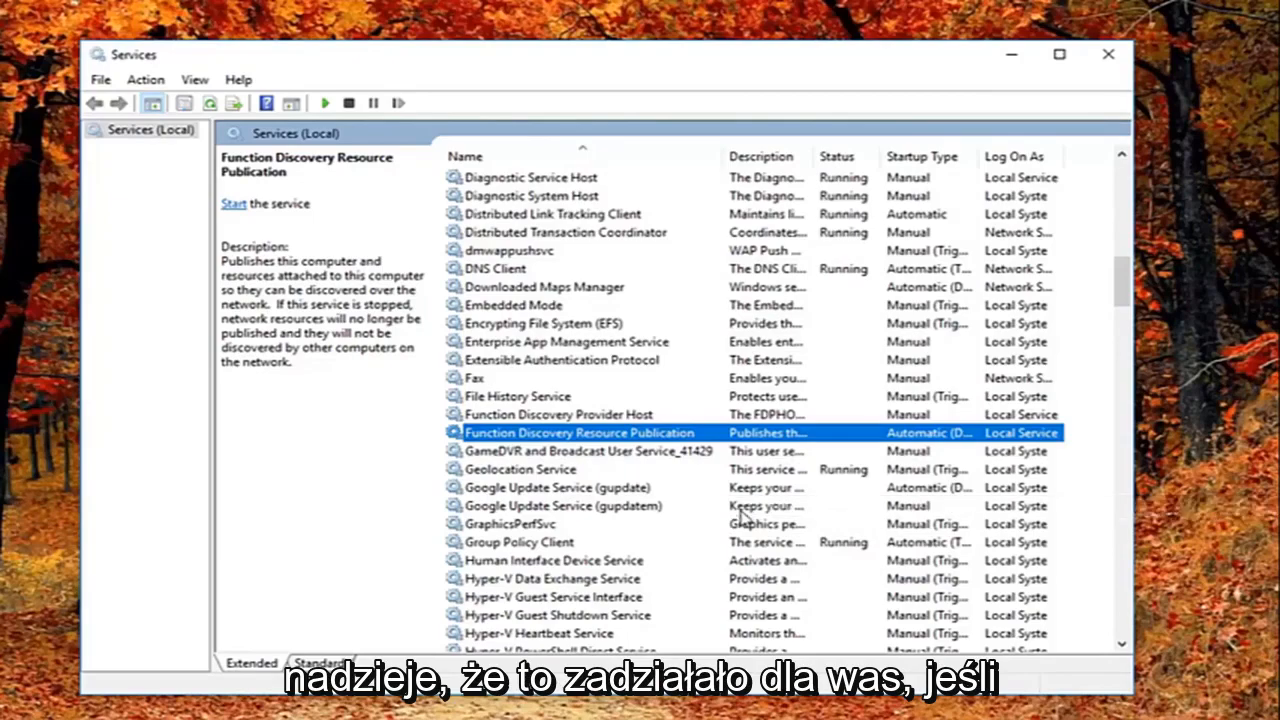
left_click(1107, 54)
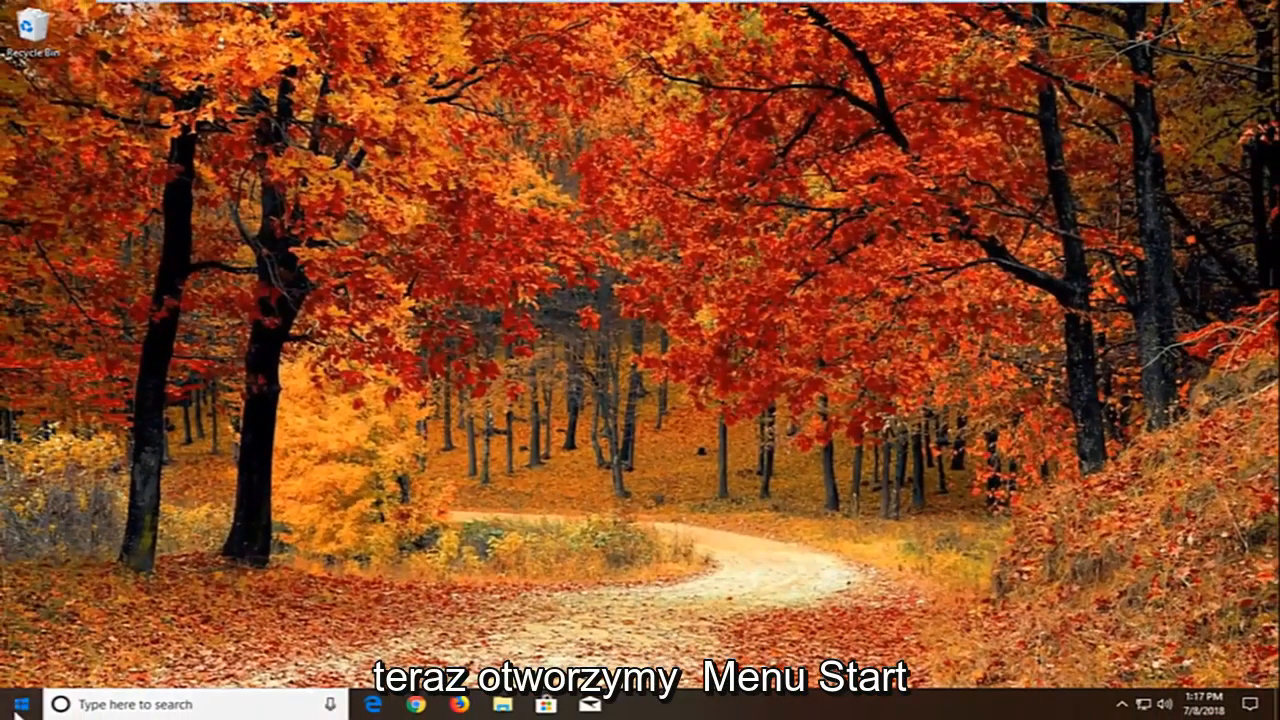
Search the Start menu for 'windows u' to find Windows Update settings.
left_click(15, 704)
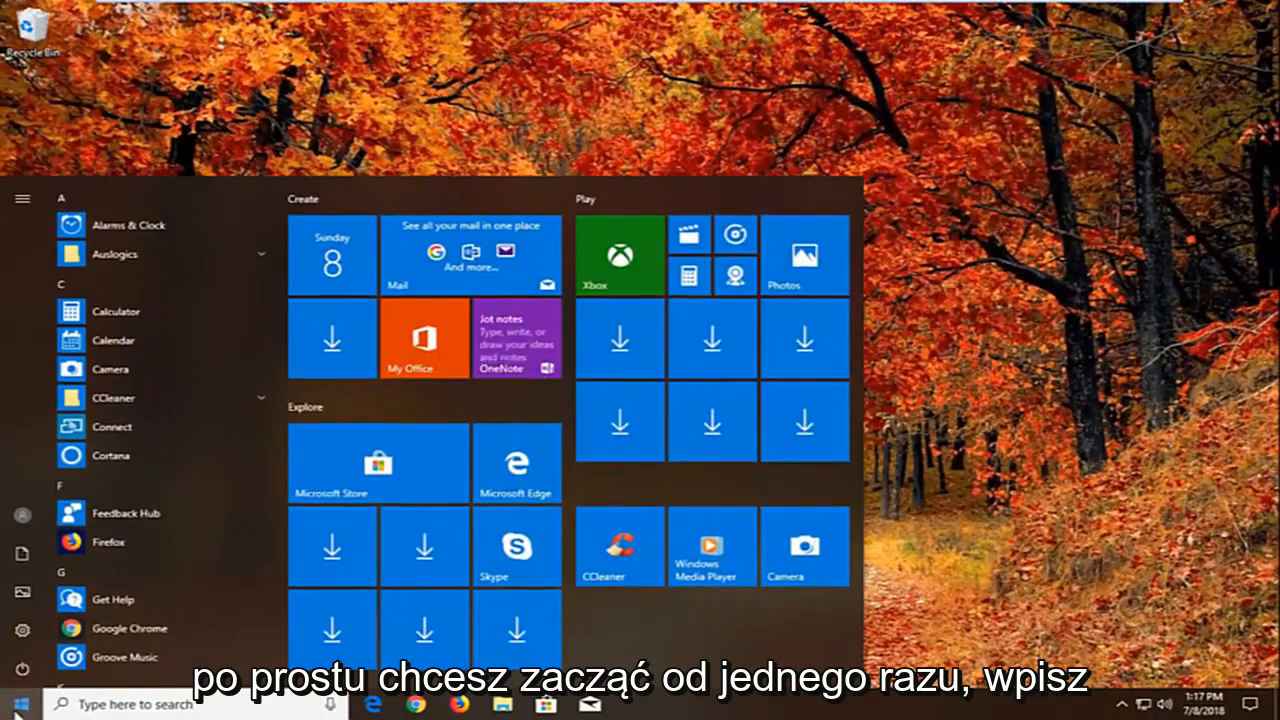
type("windows update")
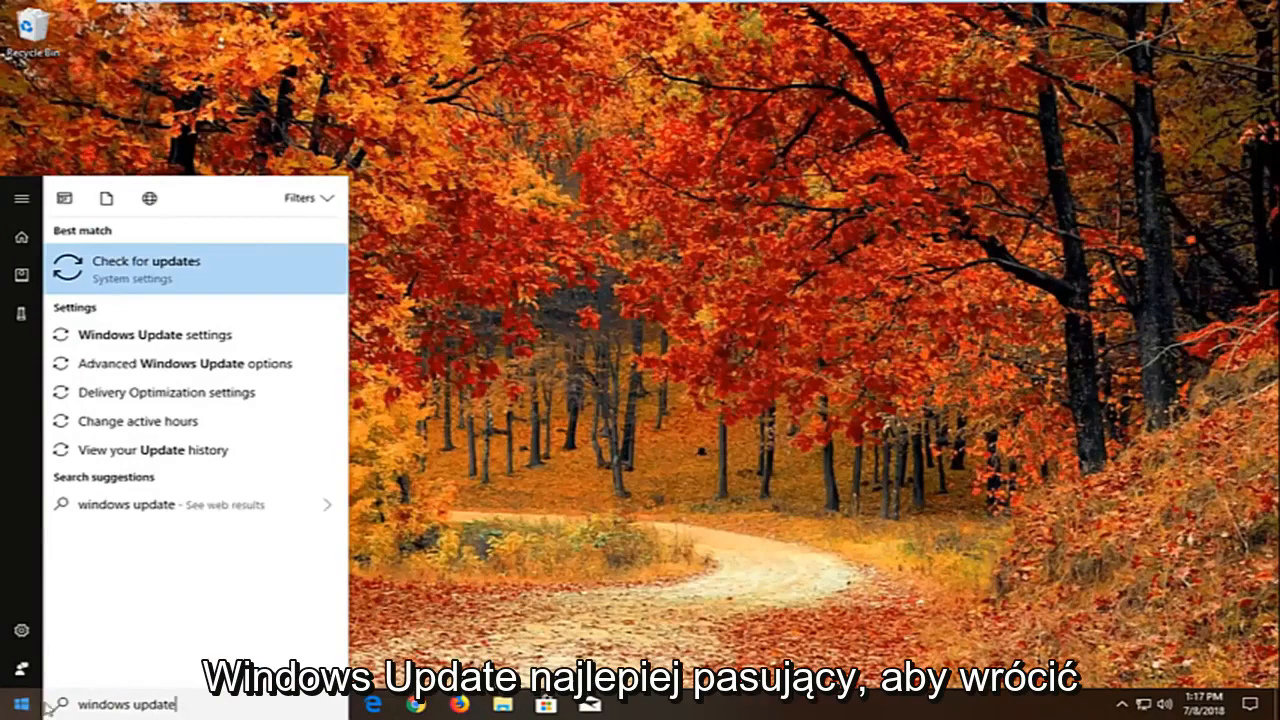
mouse_move(238, 335)
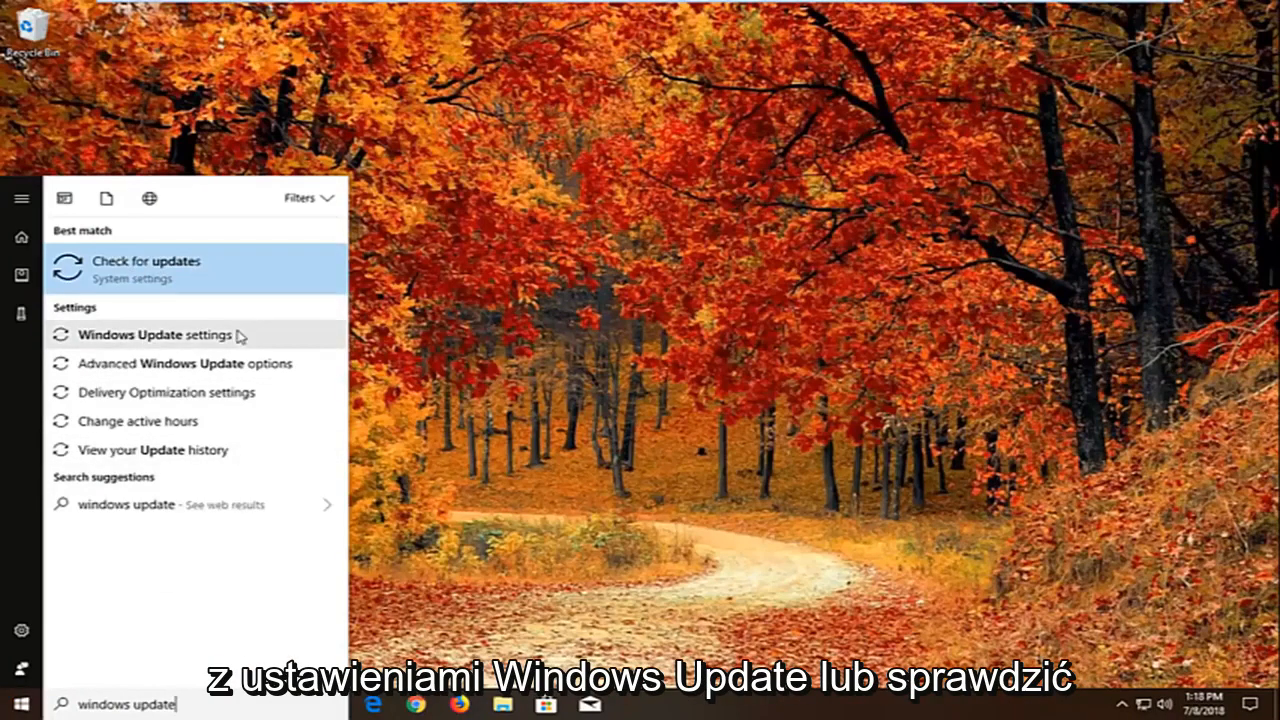
mouse_move(155, 335)
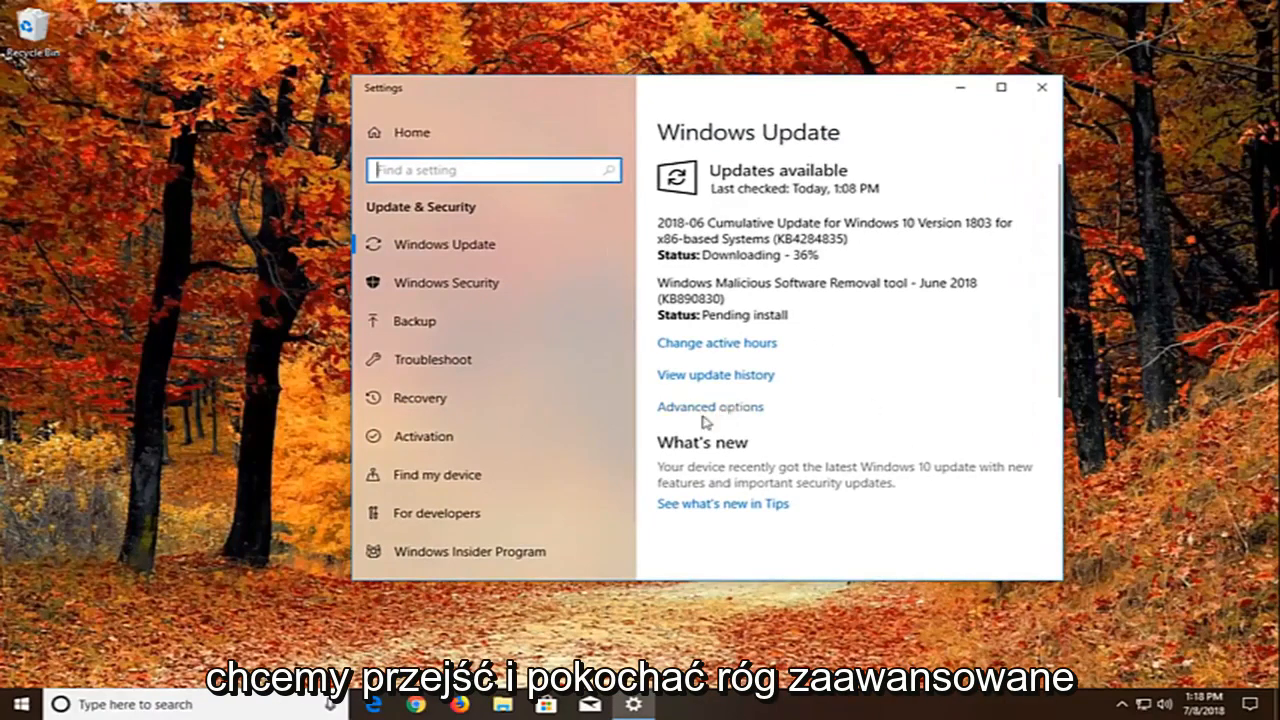
Turn off 'Allow downloads from other PCs' in Delivery Optimization, then close Settings.
left_click(710, 406)
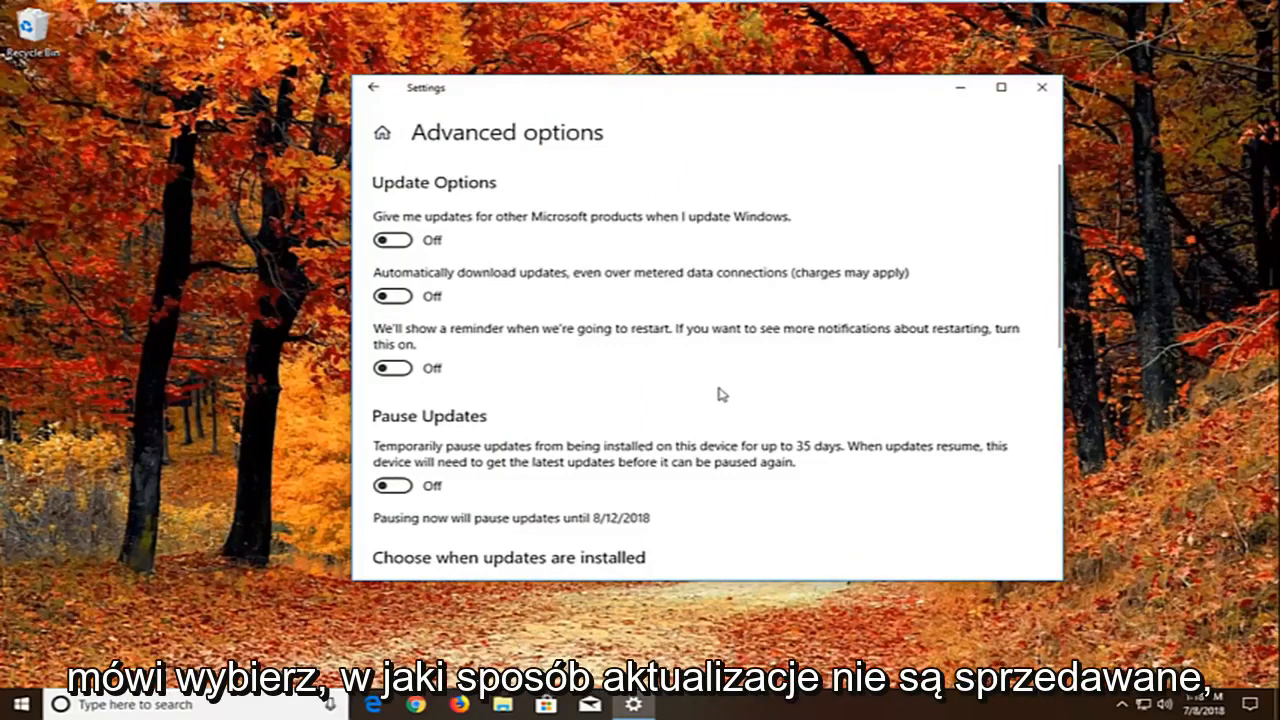
scroll("down", 3)
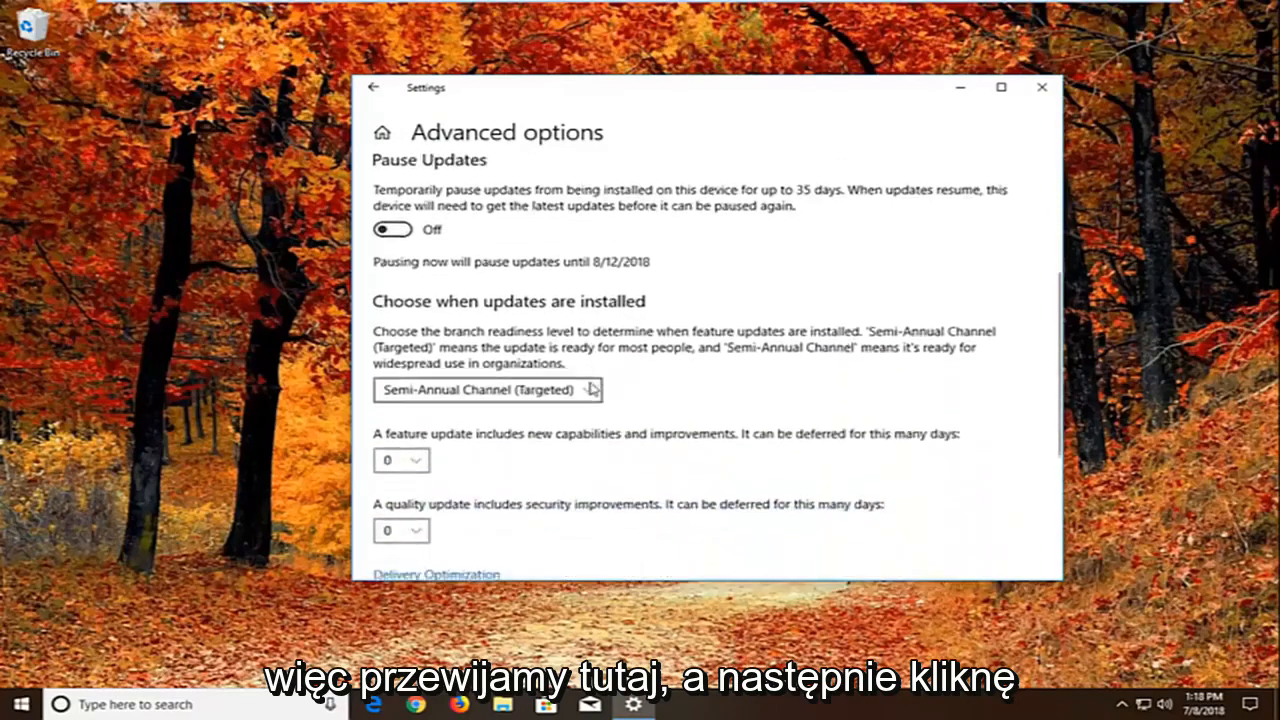
scroll("down", 3)
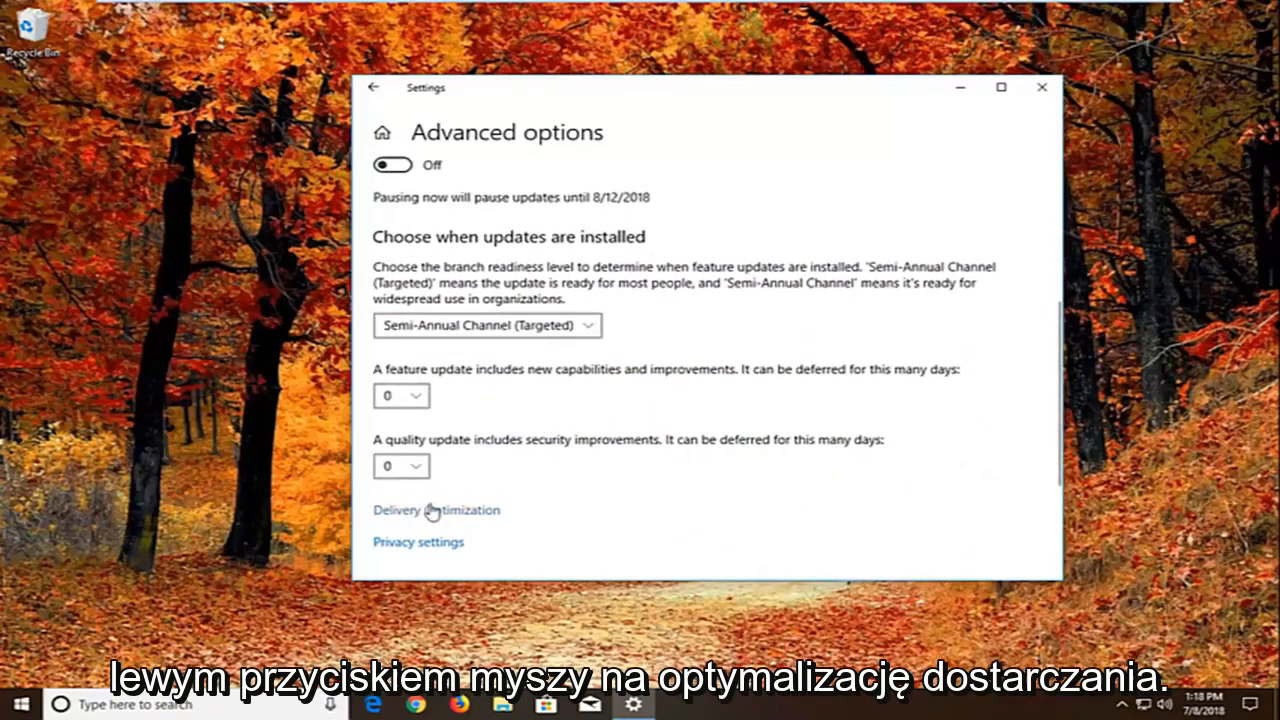
left_click(436, 510)
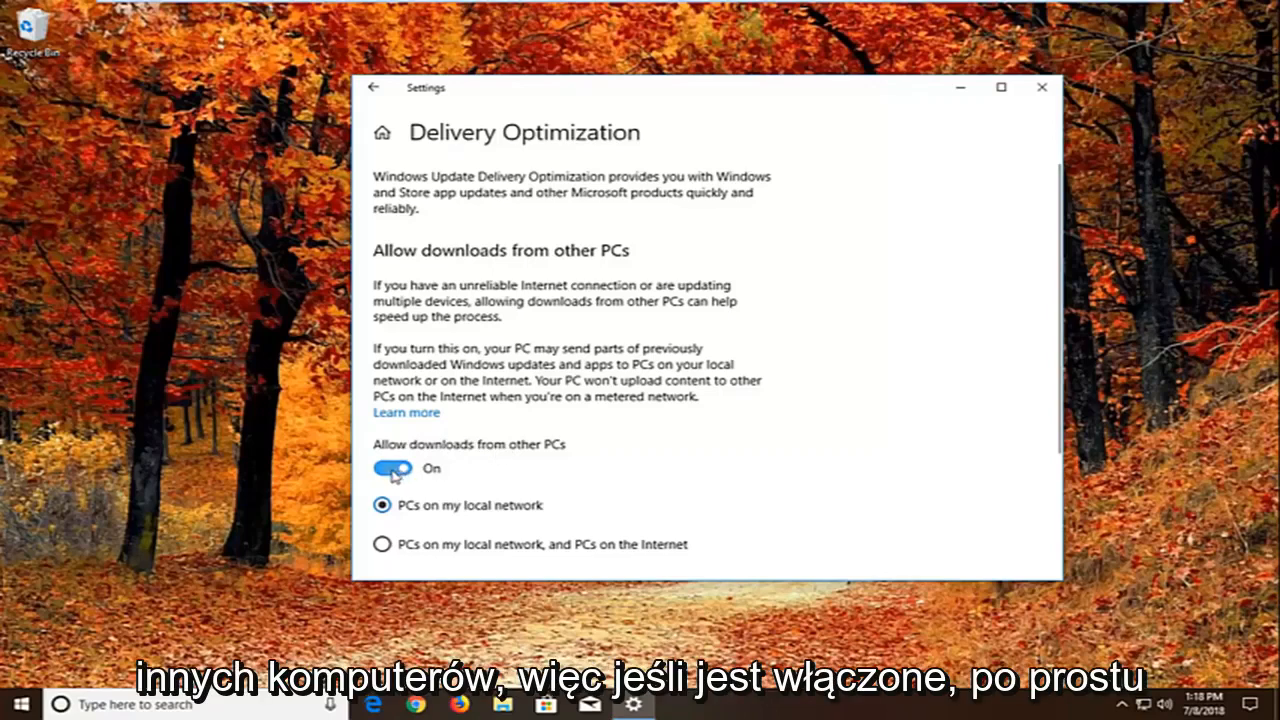
left_click(391, 468)
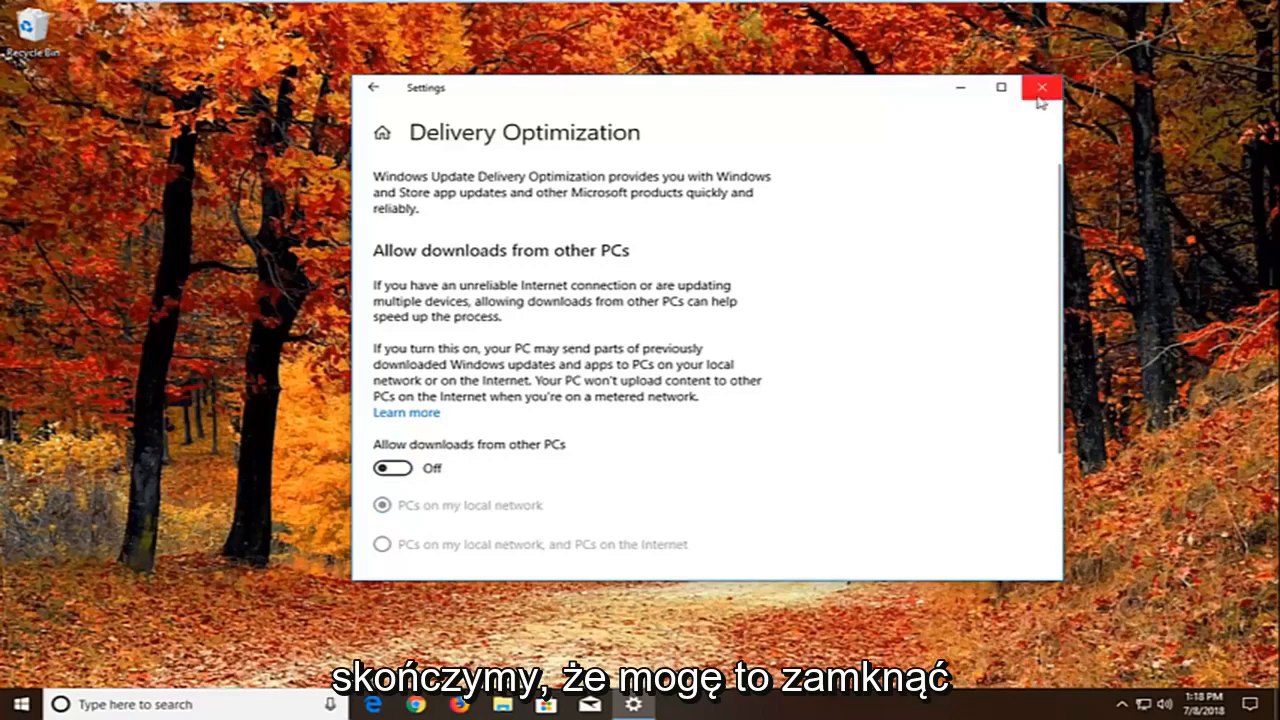
left_click(1042, 87)
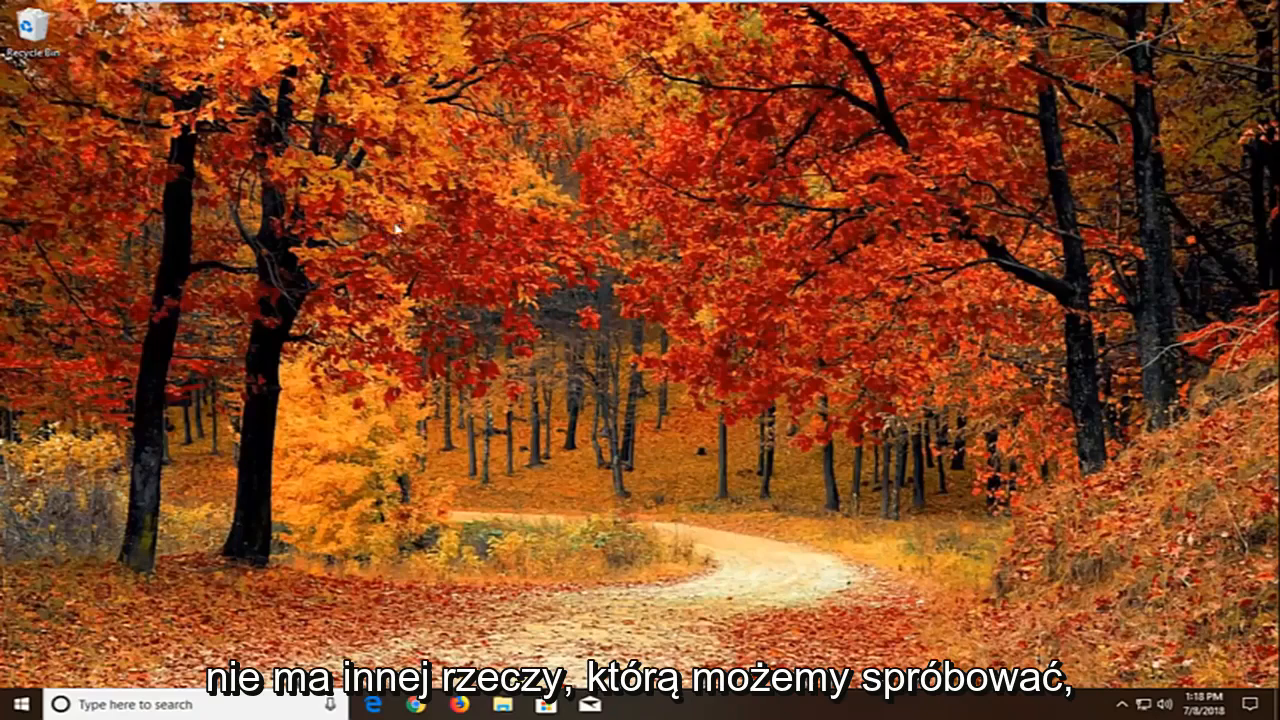
Search the Start menu for 'terou' and open the Troubleshoot settings page.
left_click(15, 704)
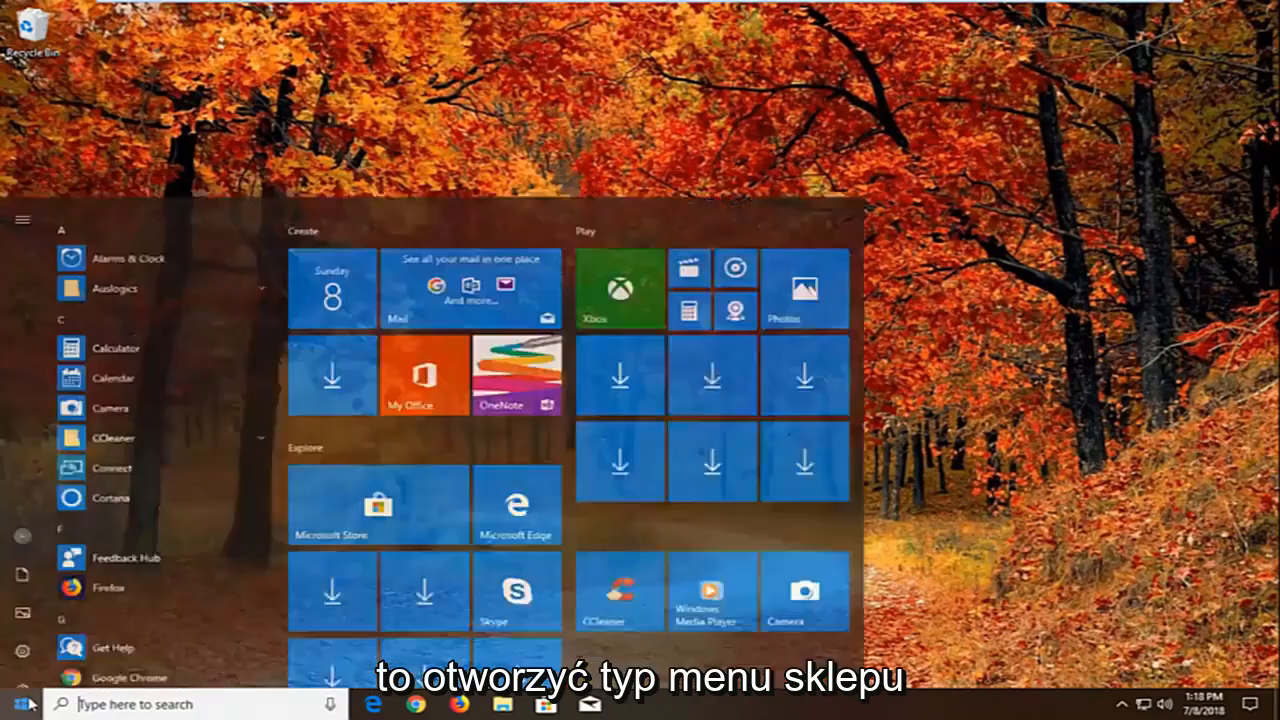
type("teroubleshoot")
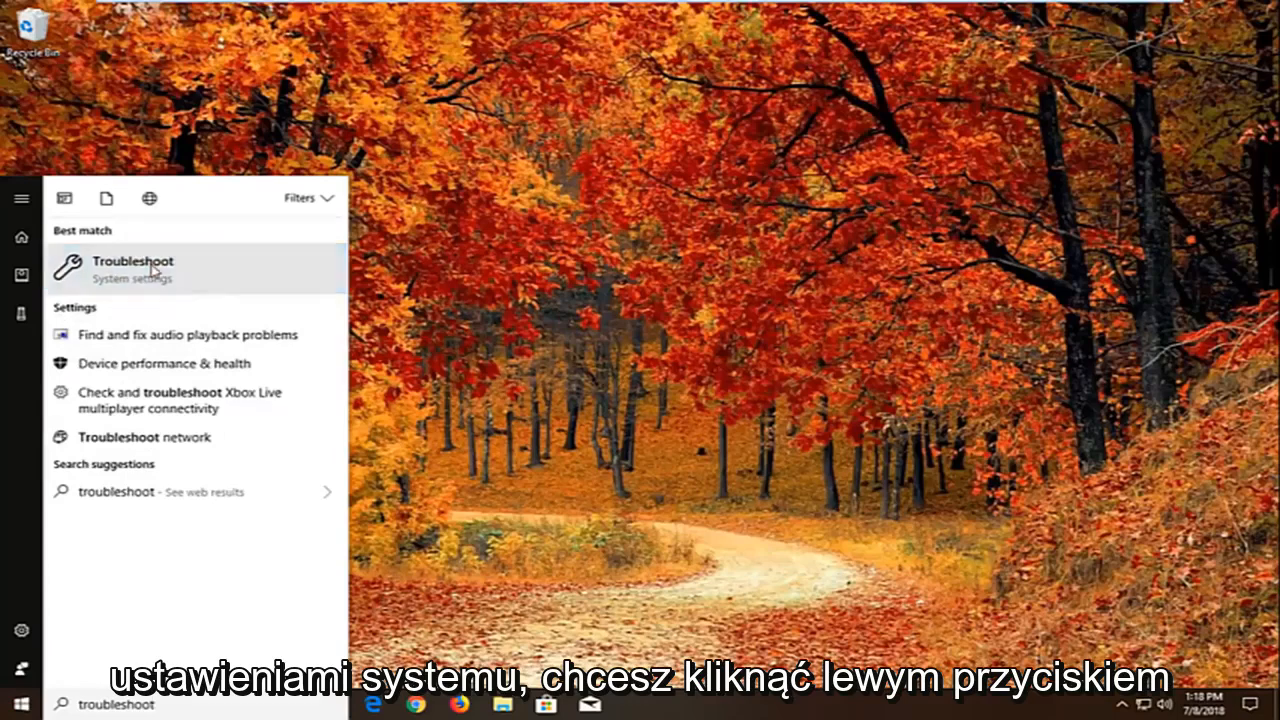
left_click(131, 268)
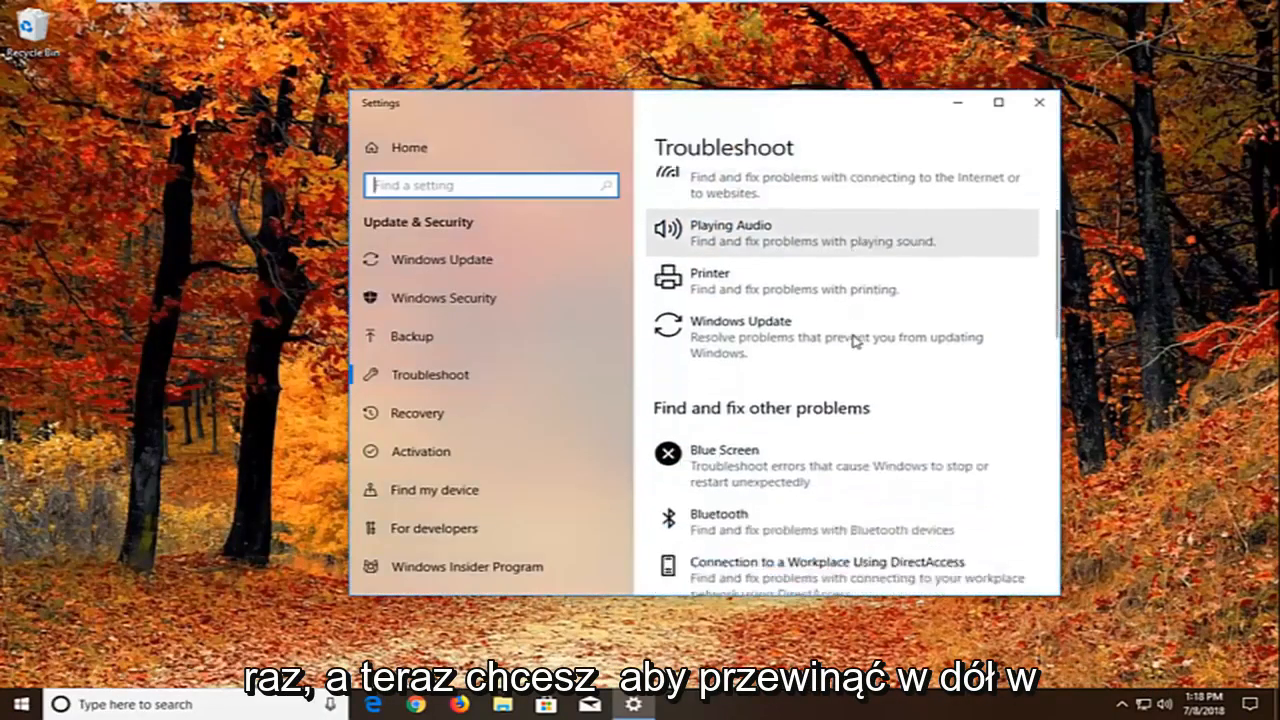
Select Windows Store Apps in the troubleshooter list and run it.
scroll("down", 3)
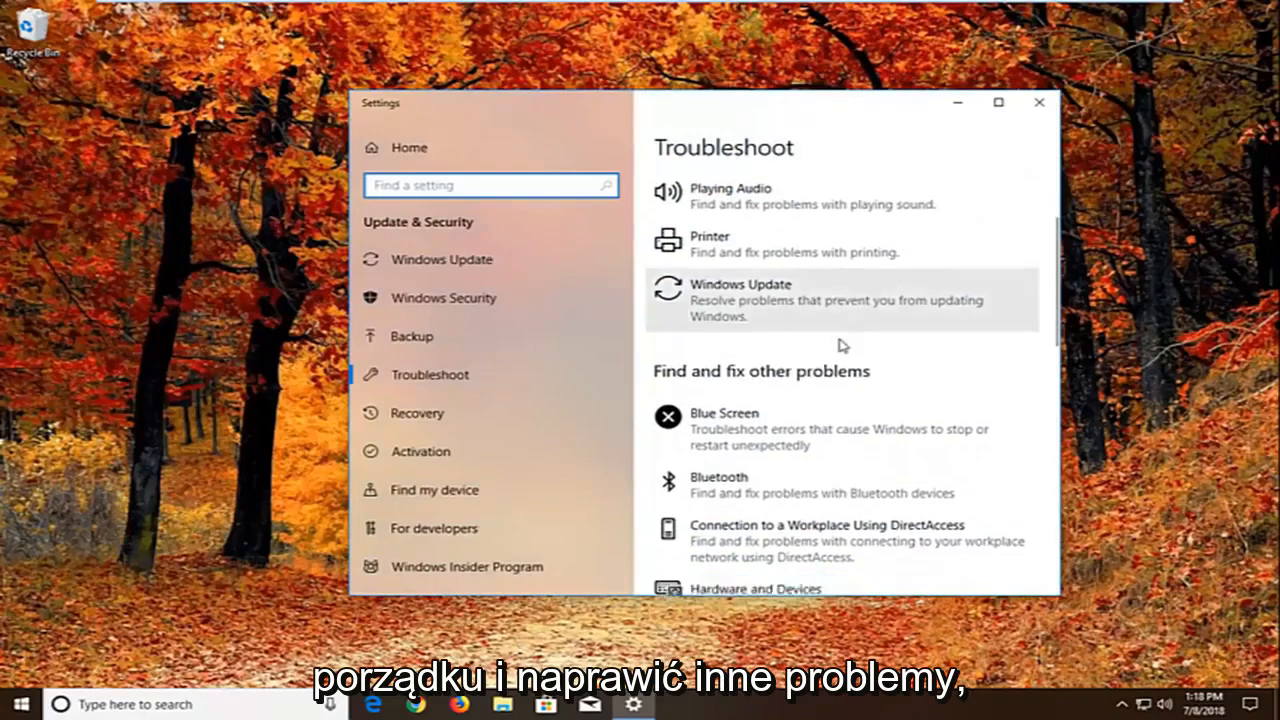
scroll("down", 3)
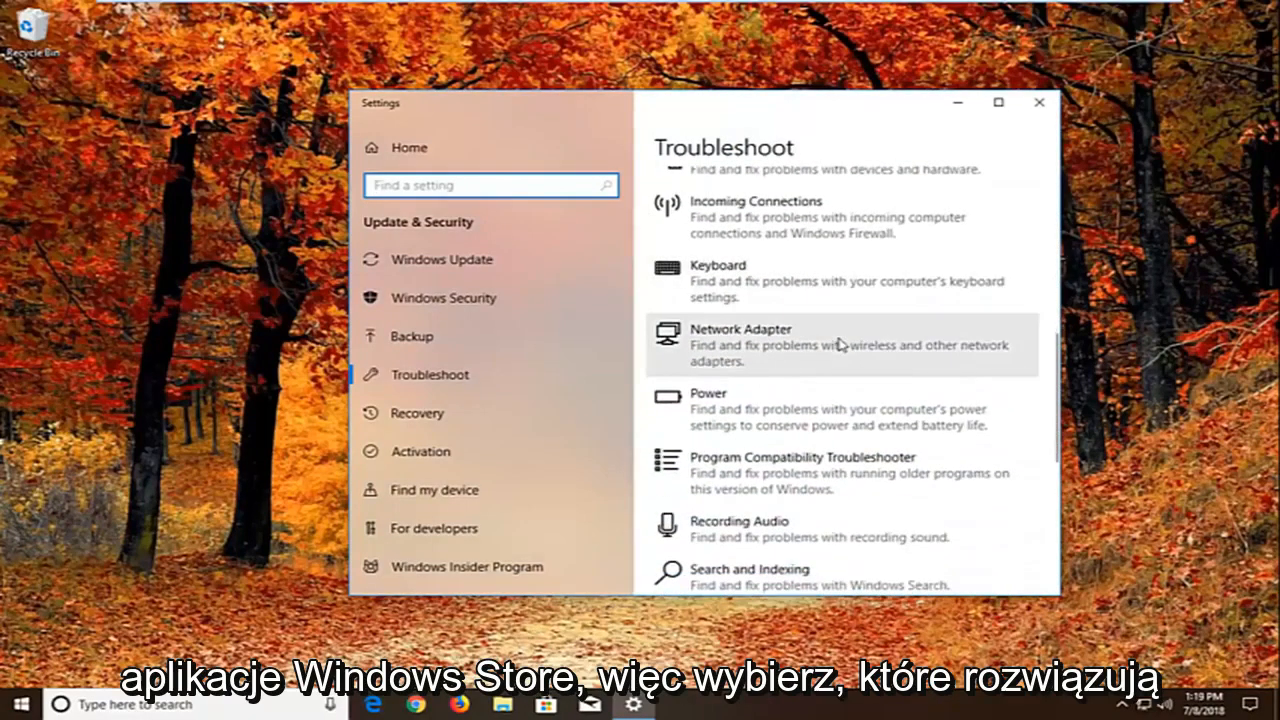
scroll("down", 3)
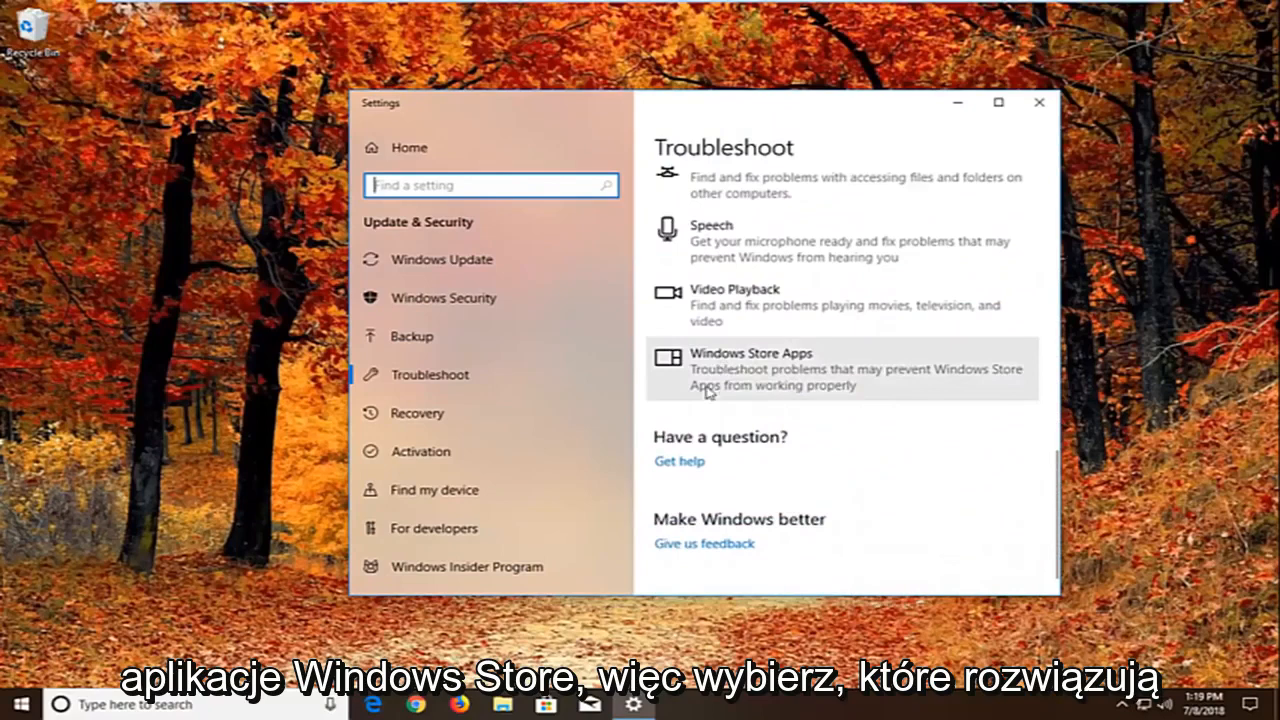
left_click(840, 369)
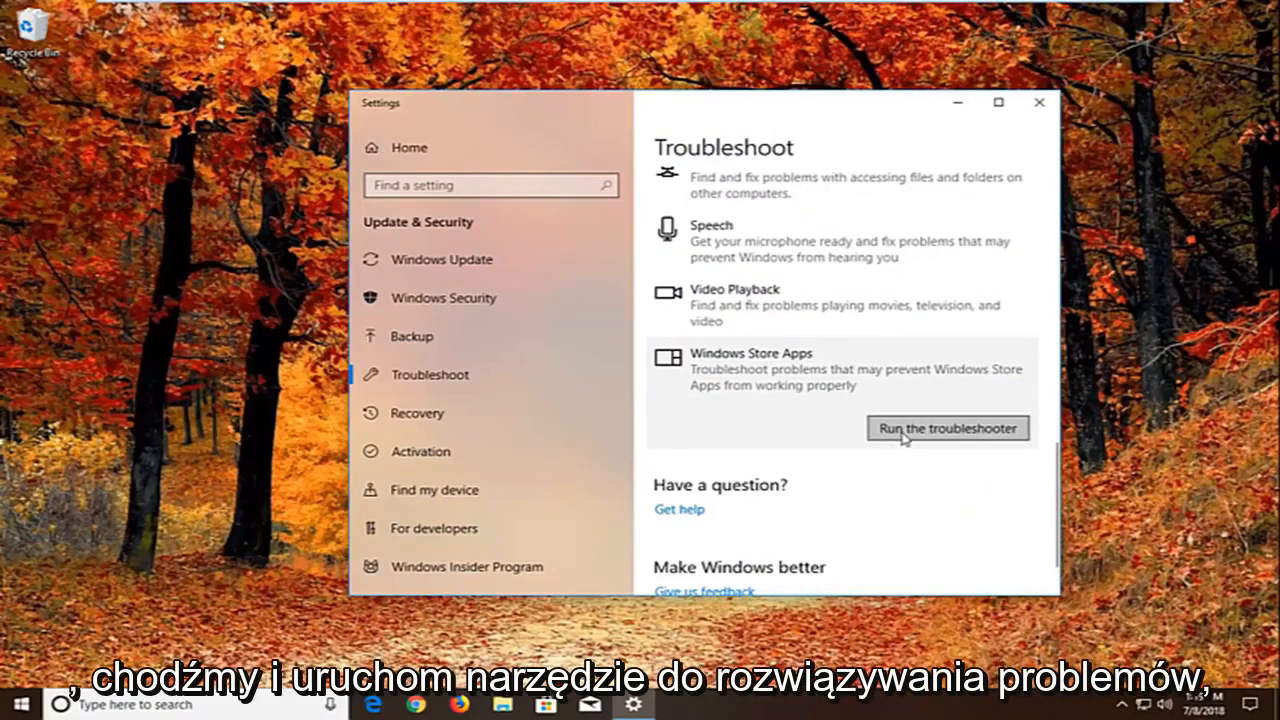
left_click(946, 428)
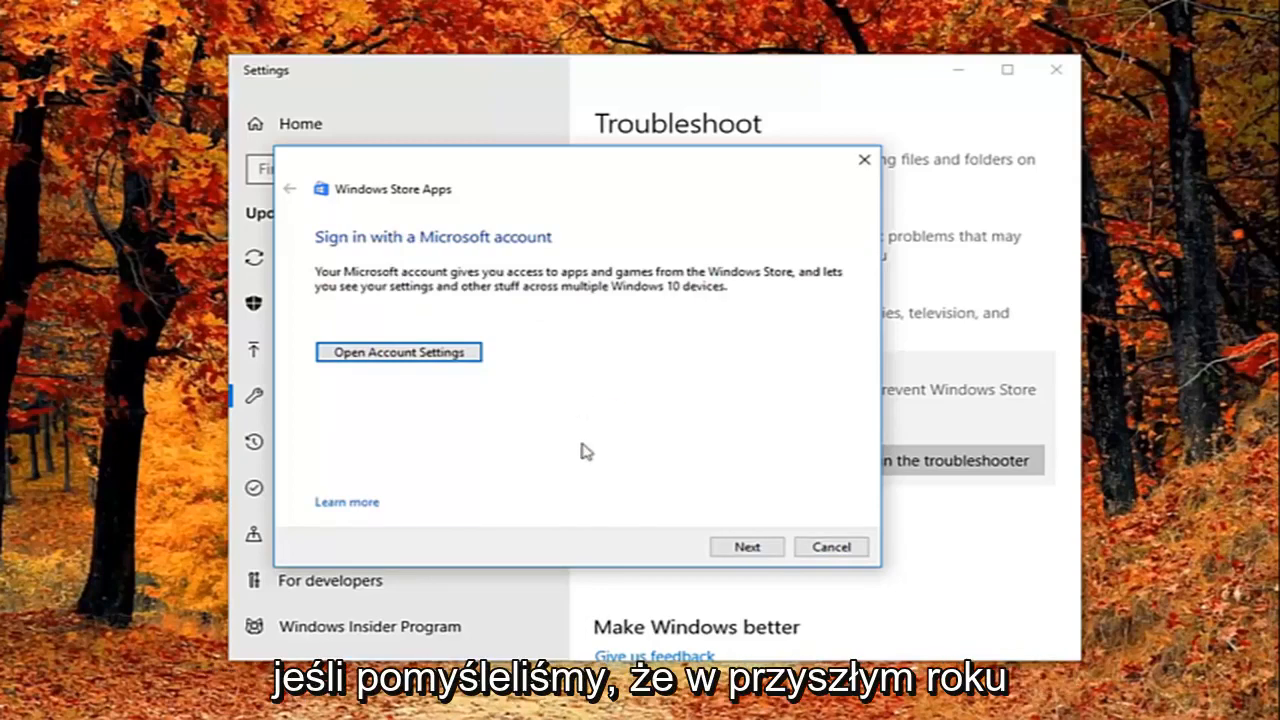
Skip the Microsoft account sign-in and app reset suggestions with Next.
left_click(746, 547)
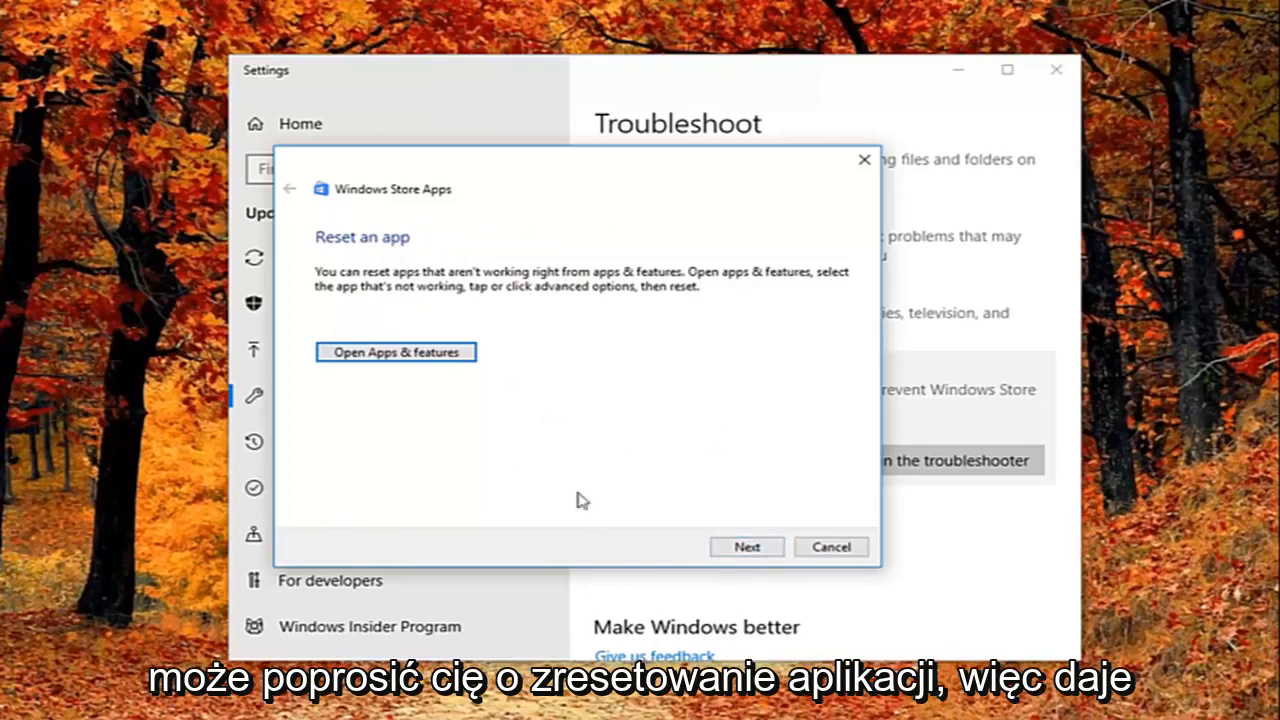
mouse_move(462, 312)
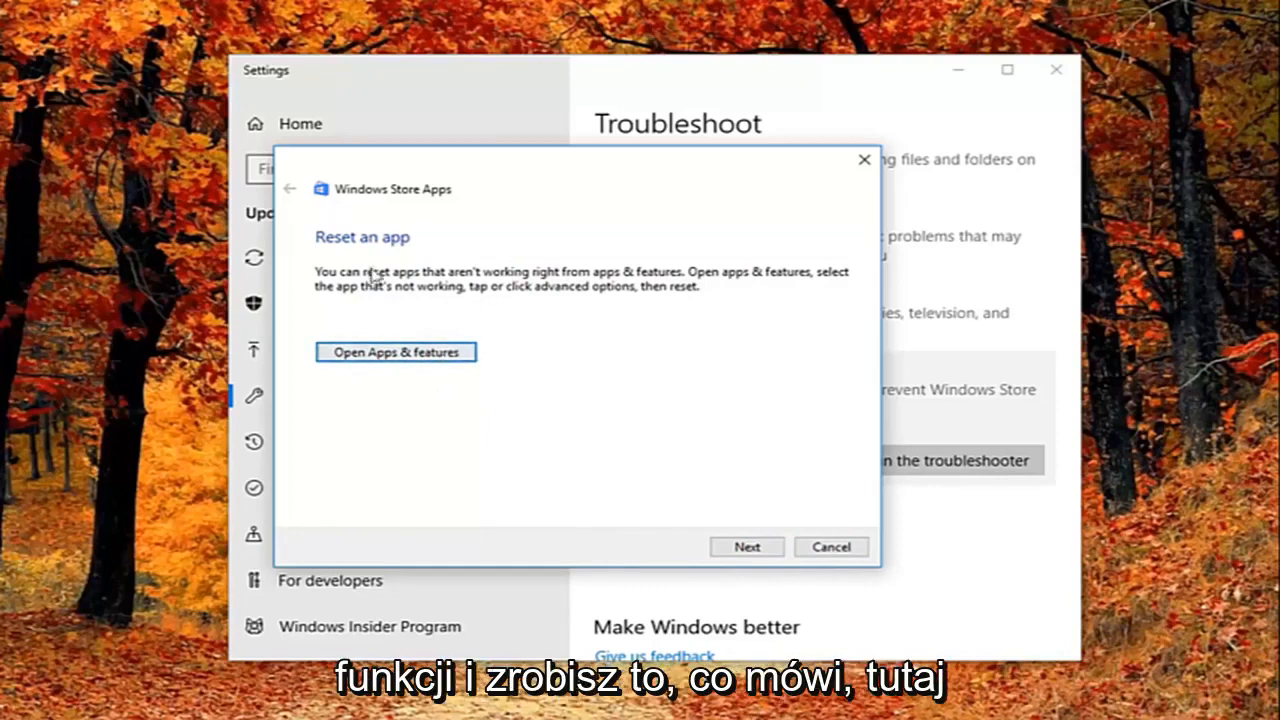
left_click(746, 547)
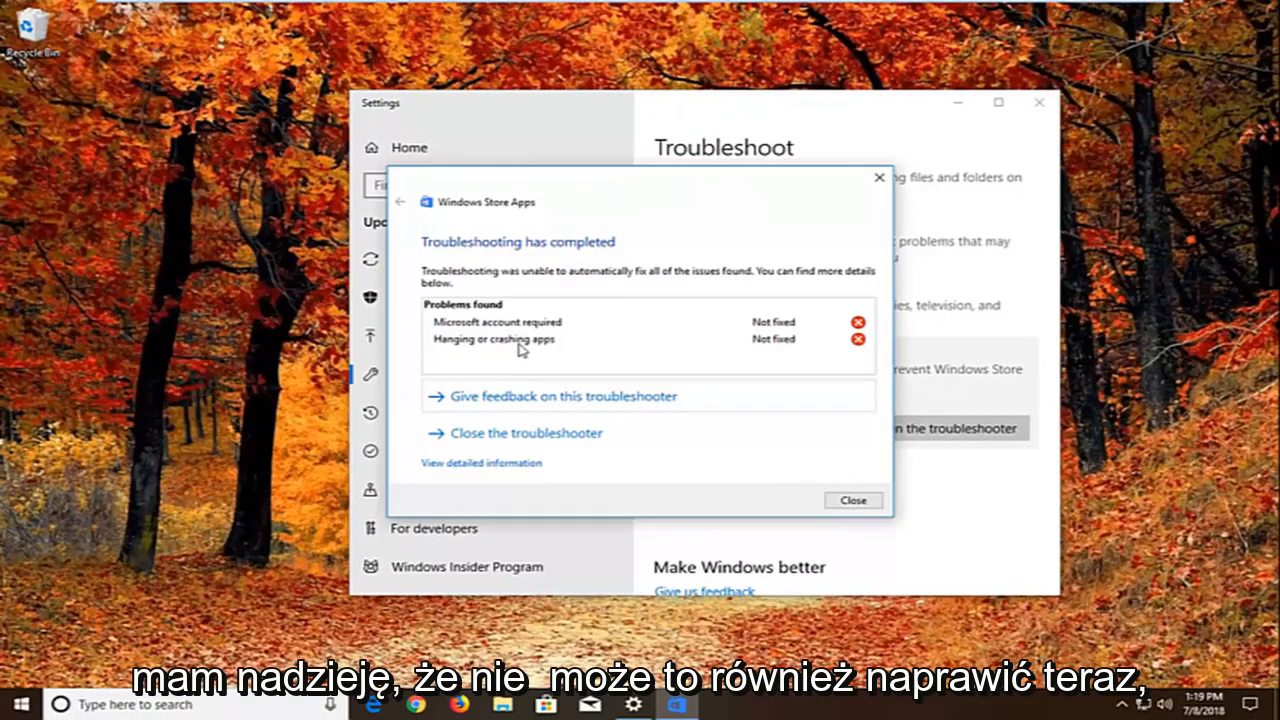
mouse_move(867, 225)
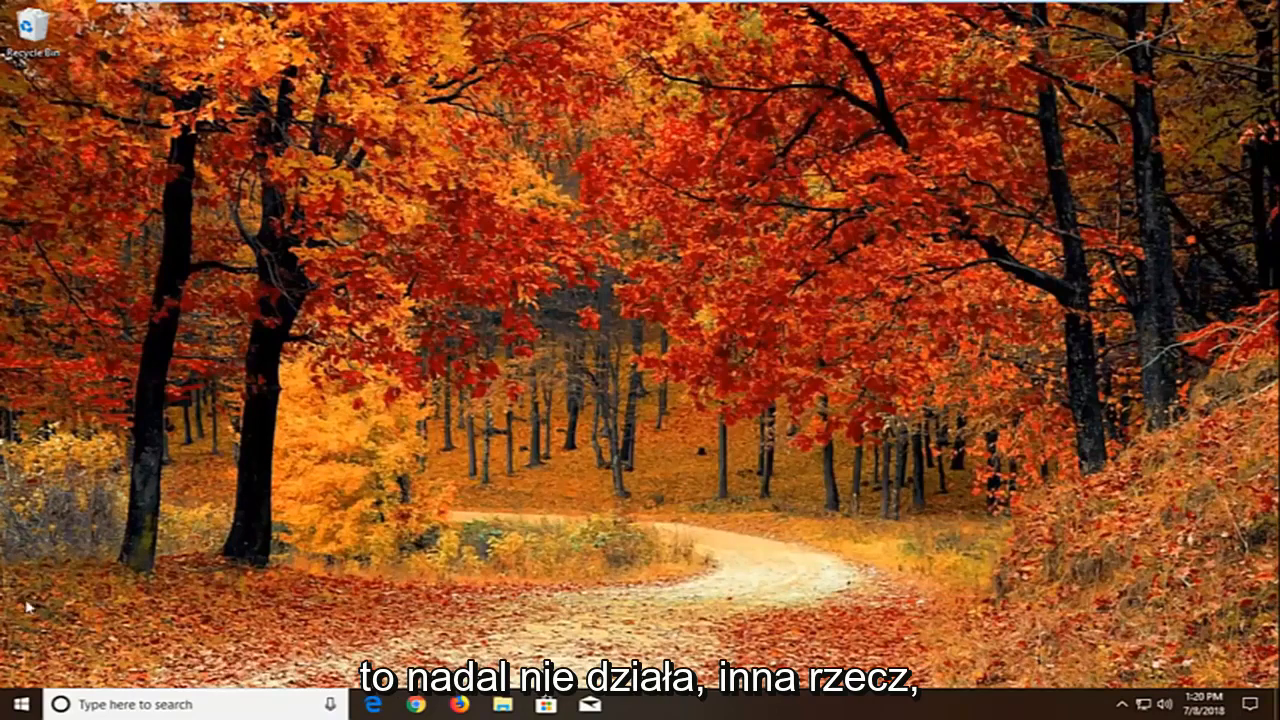
Search the Start menu for 'co' to find Component Services.
left_click(15, 704)
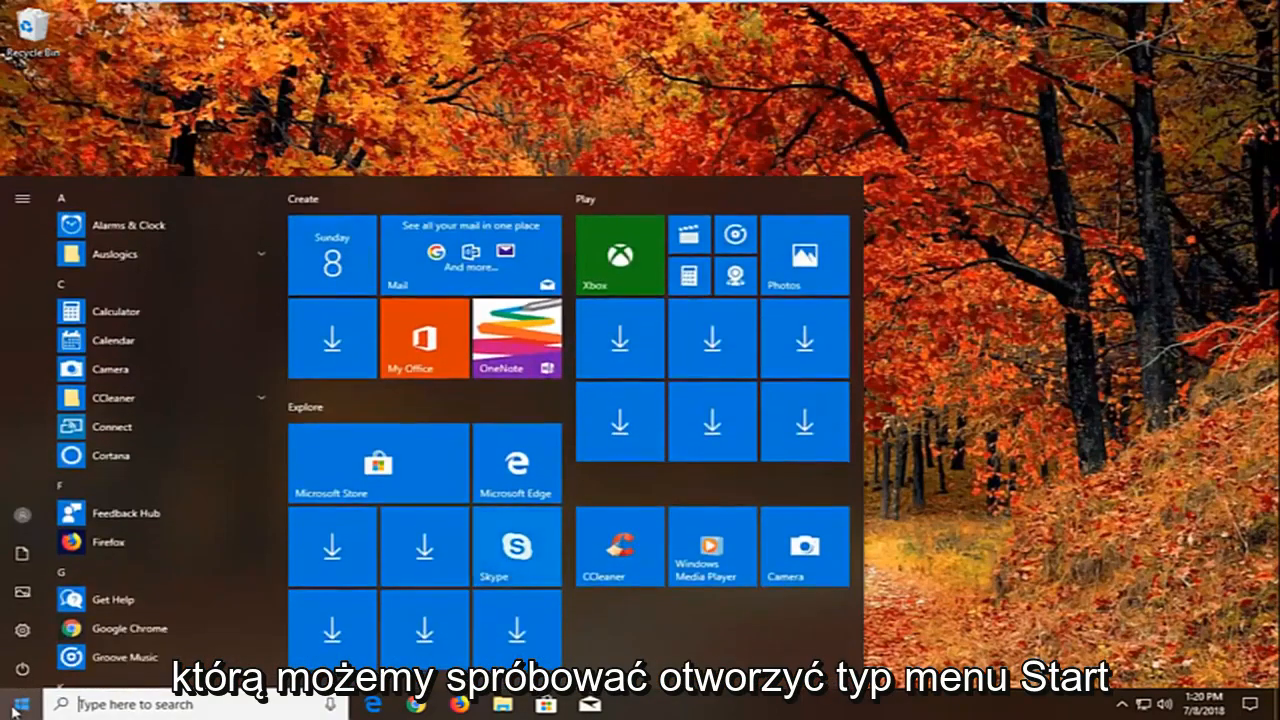
type("co")
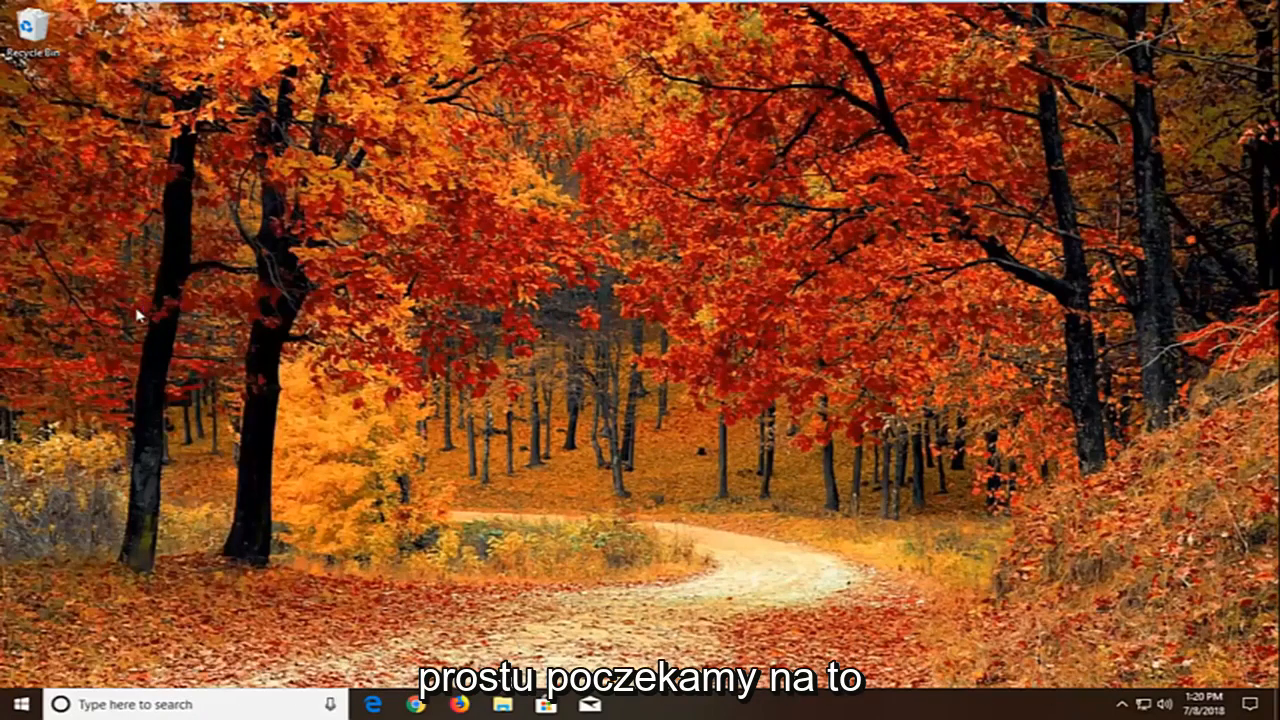
mouse_move(158, 310)
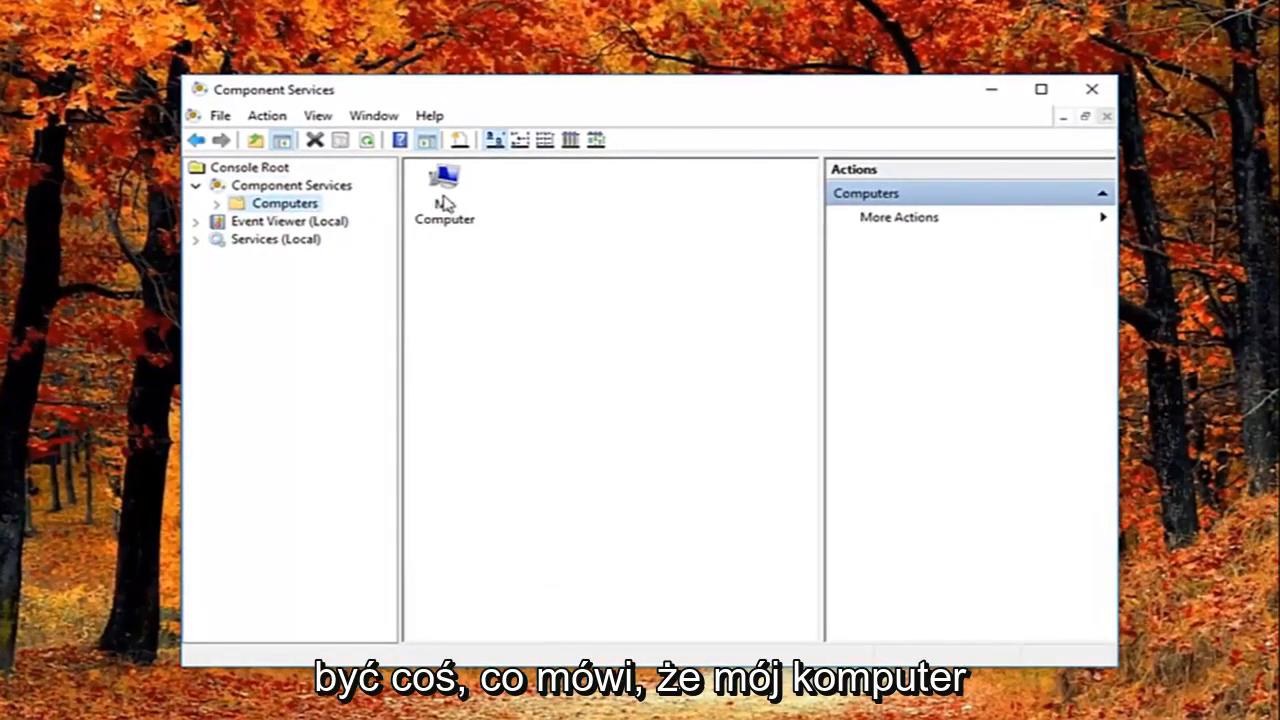
Open the My Computer Properties dialog from its right-click menu.
right_click(444, 185)
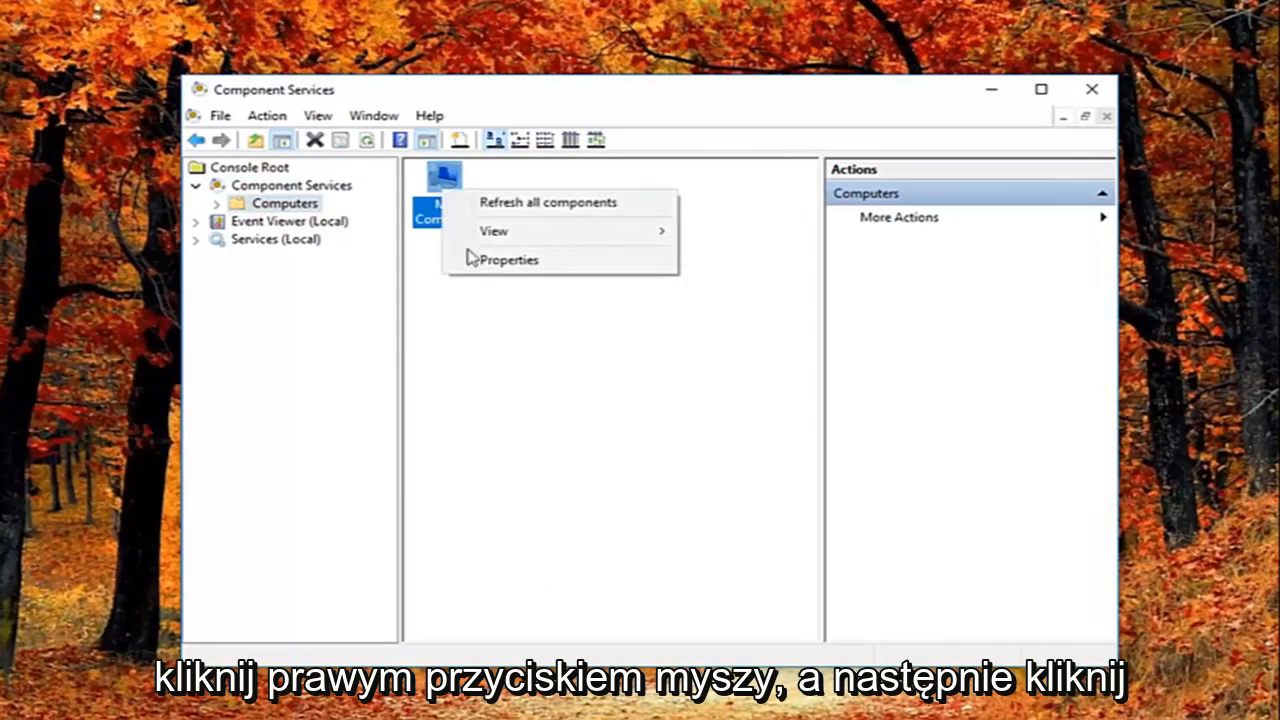
left_click(509, 259)
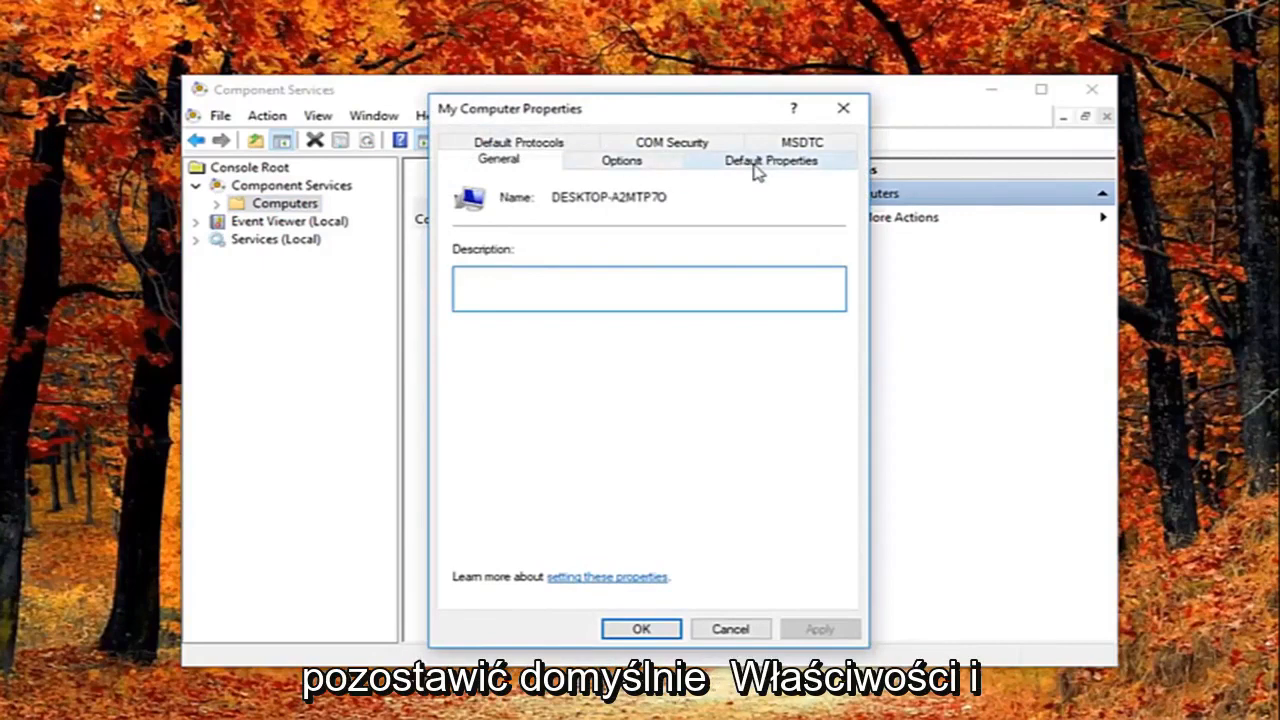
Uncheck 'Enable Distributed COM on this computer' on Default Properties and apply.
left_click(770, 160)
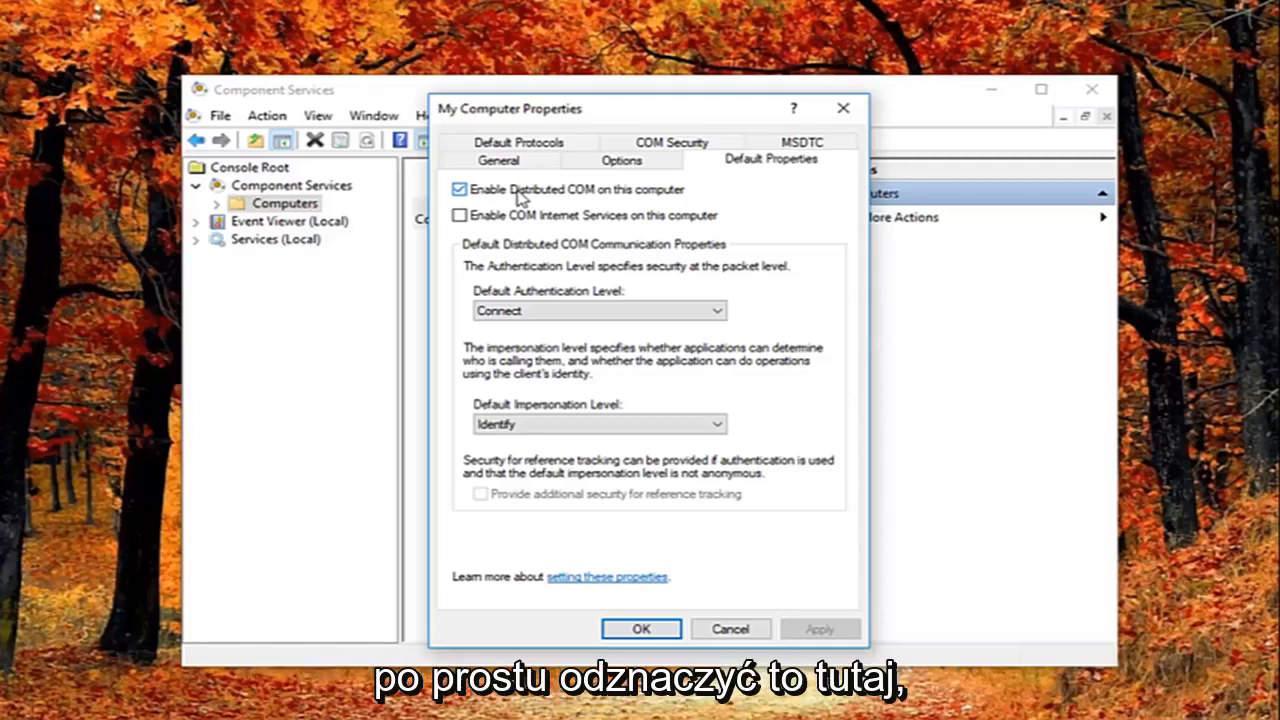
left_click(459, 189)
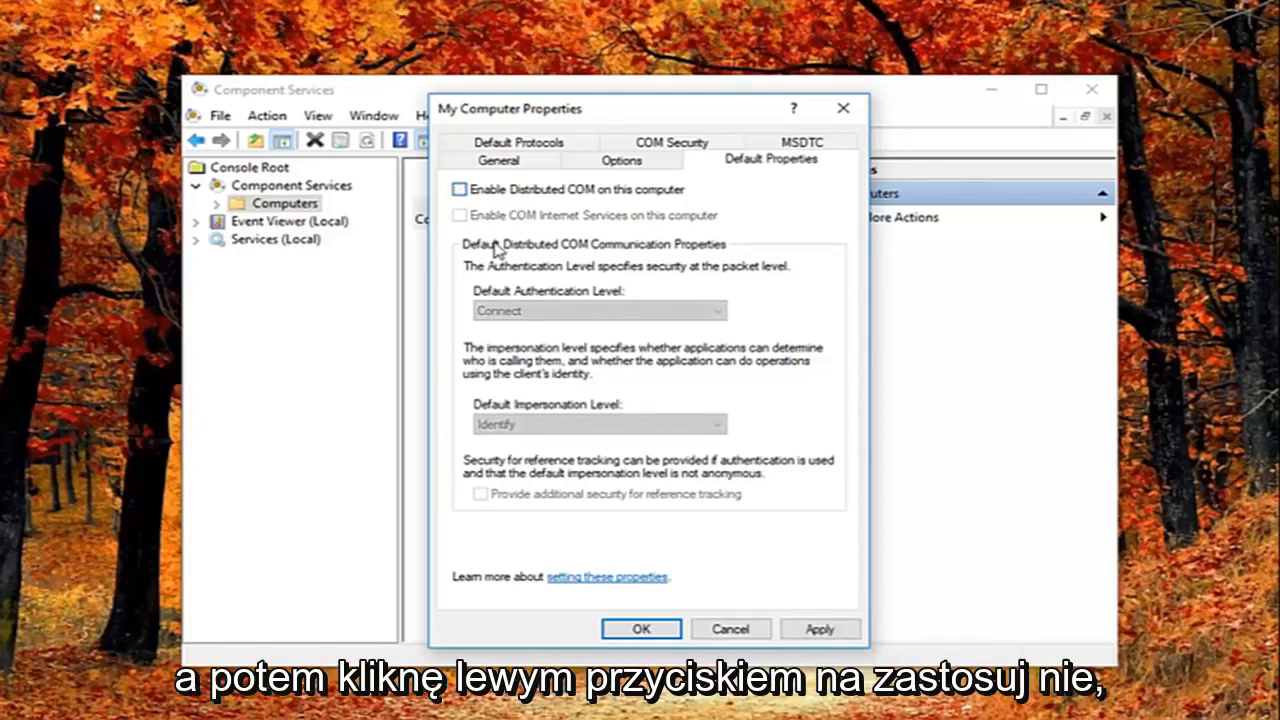
left_click(819, 629)
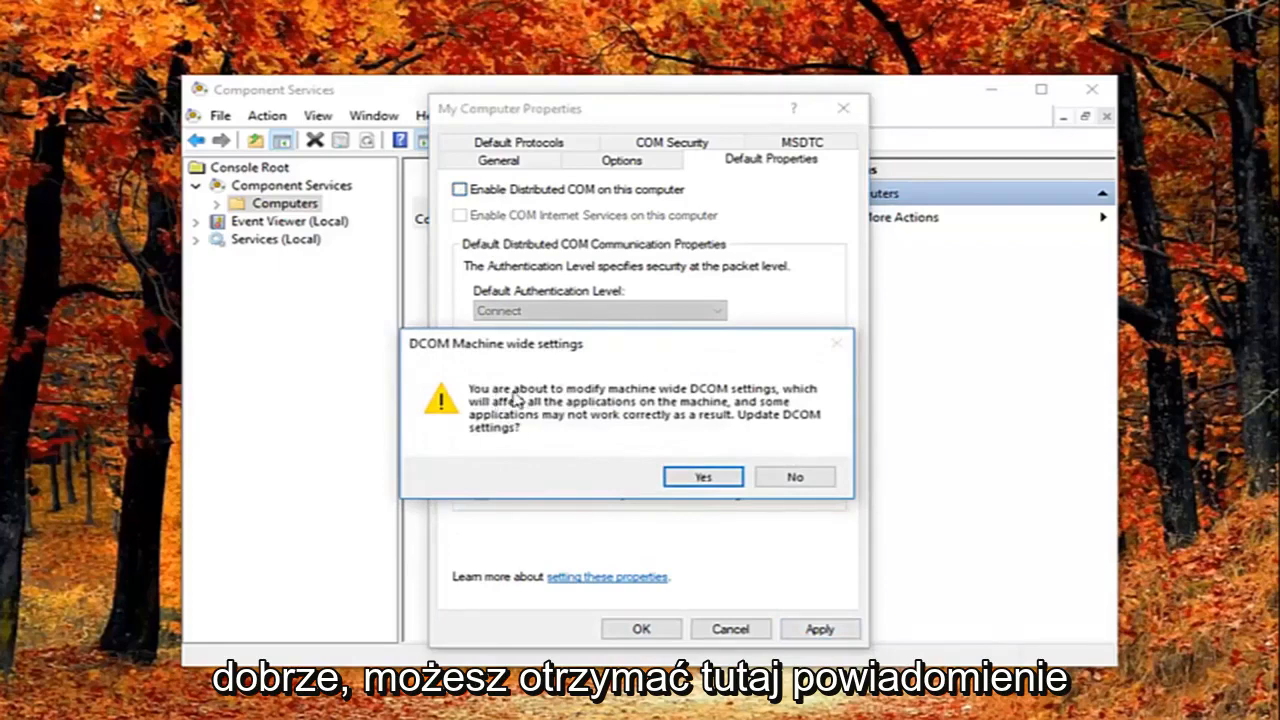
mouse_move(705, 400)
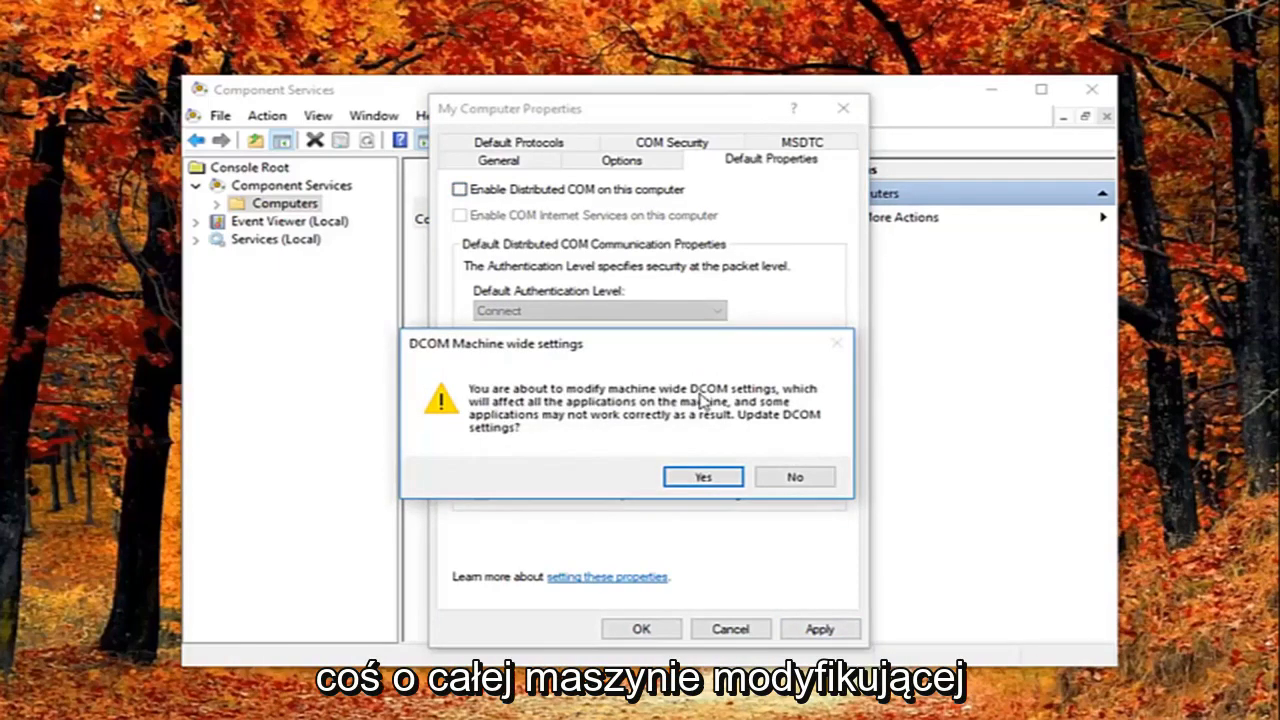
mouse_move(575, 420)
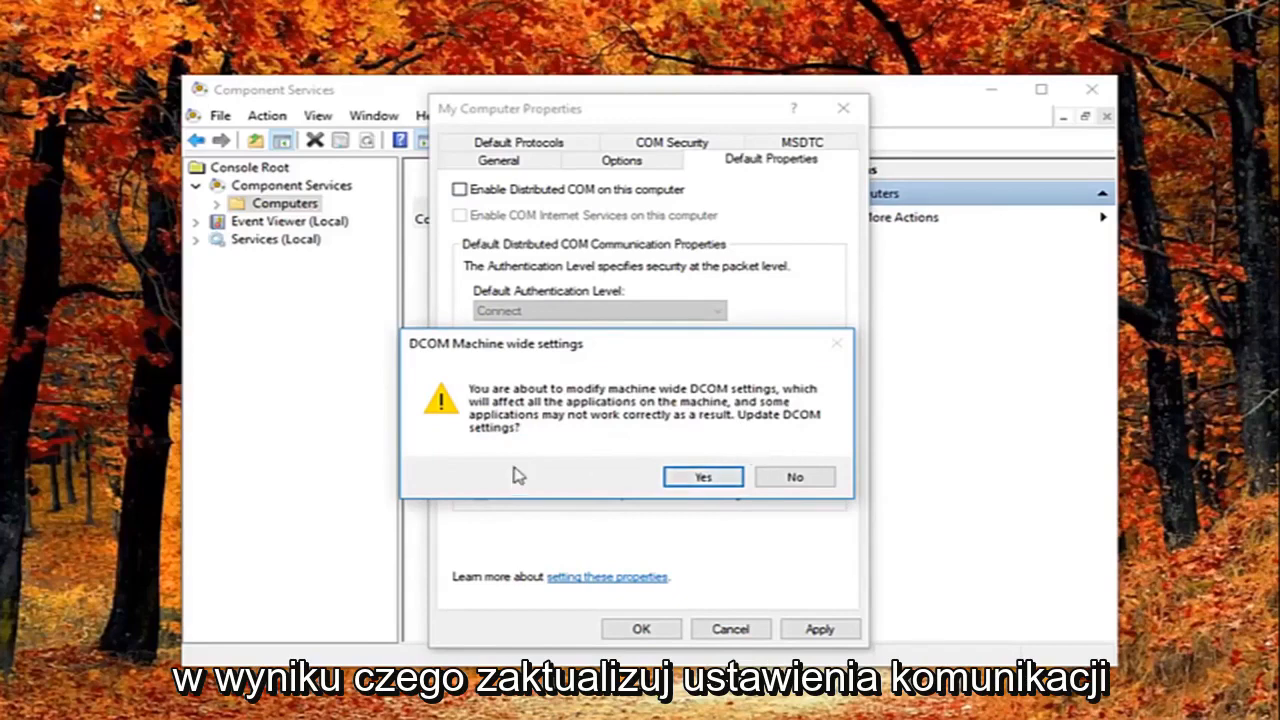
Accept the machine-wide DCOM settings change and dismiss the My Computer Properties dialog.
left_click(702, 476)
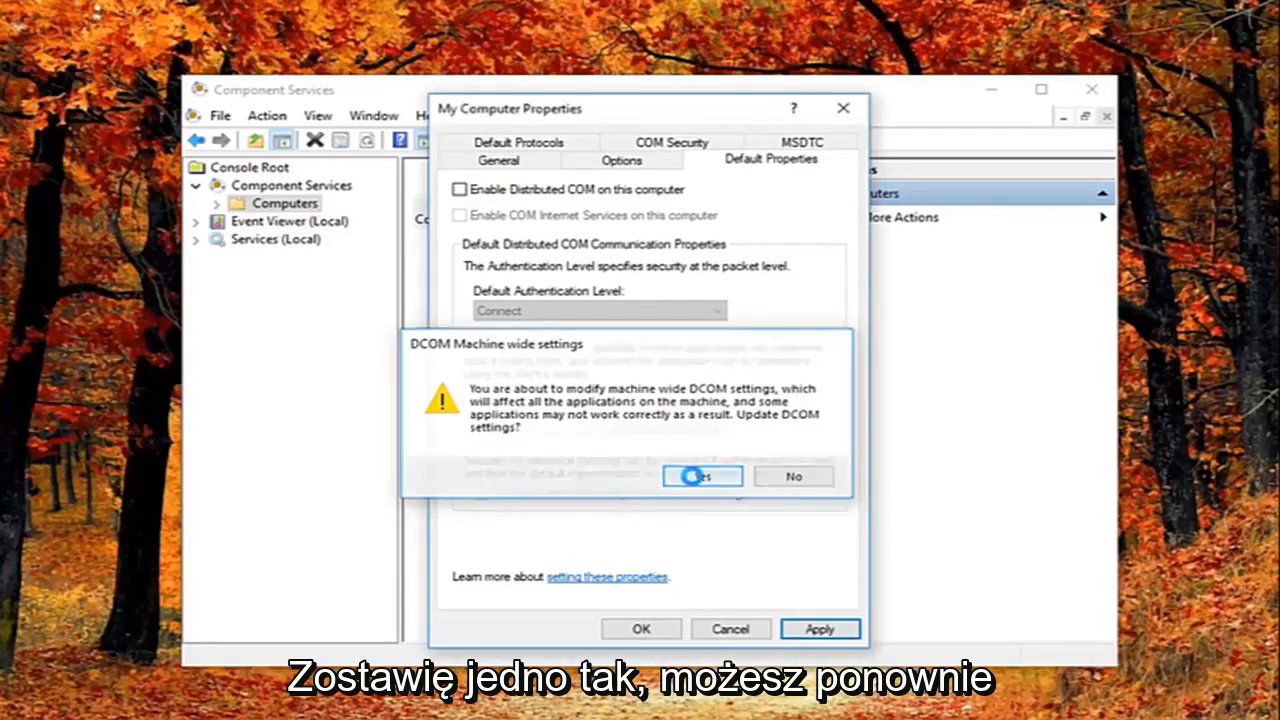
left_click(698, 476)
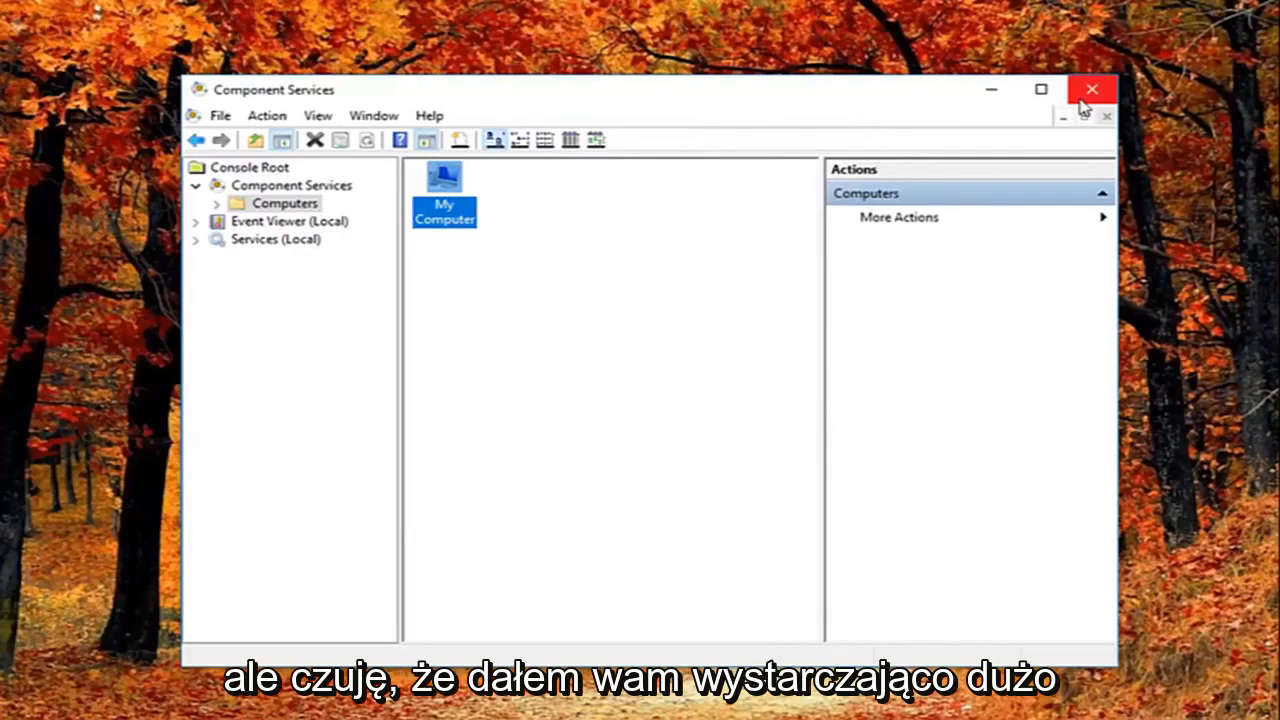
Exit the Component Services window to return to the desktop.
left_click(1091, 89)
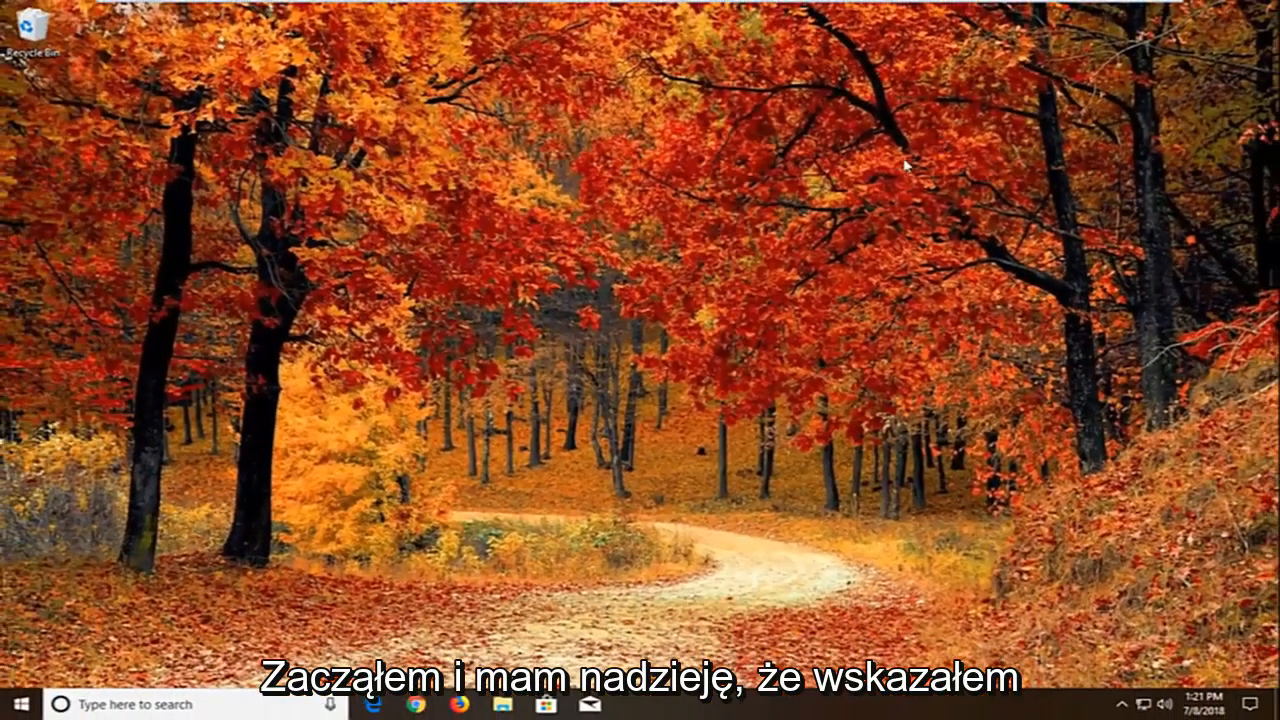